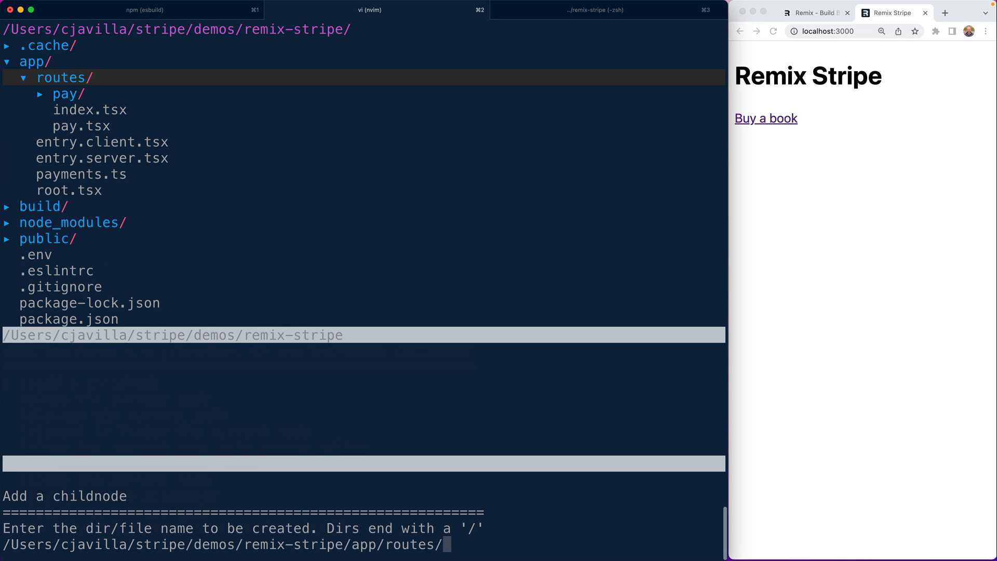
Create app/routes/webhooks.tsx with `export const action = async ({request}) => {}`
type("webhooks.tsx")
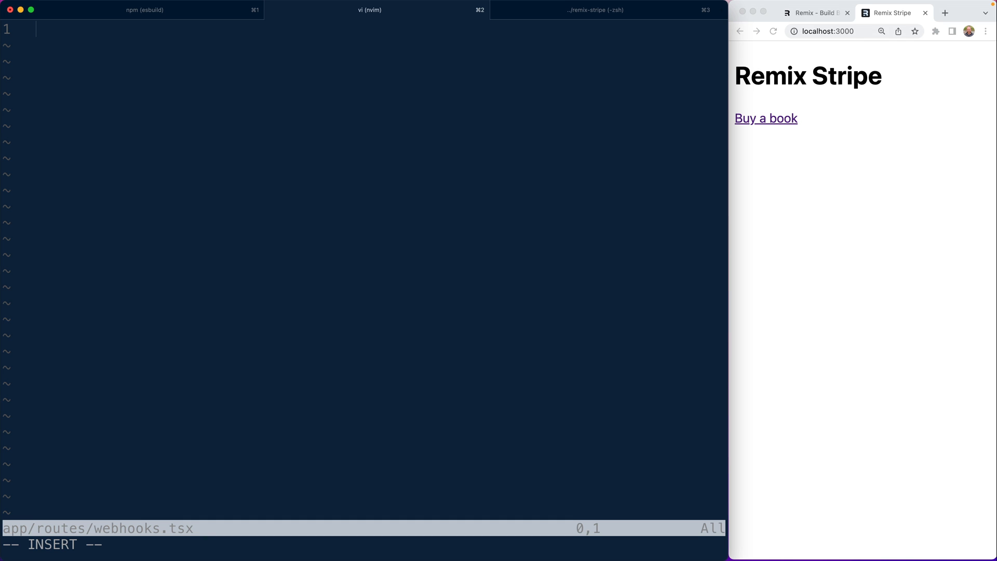
type("export const action.")
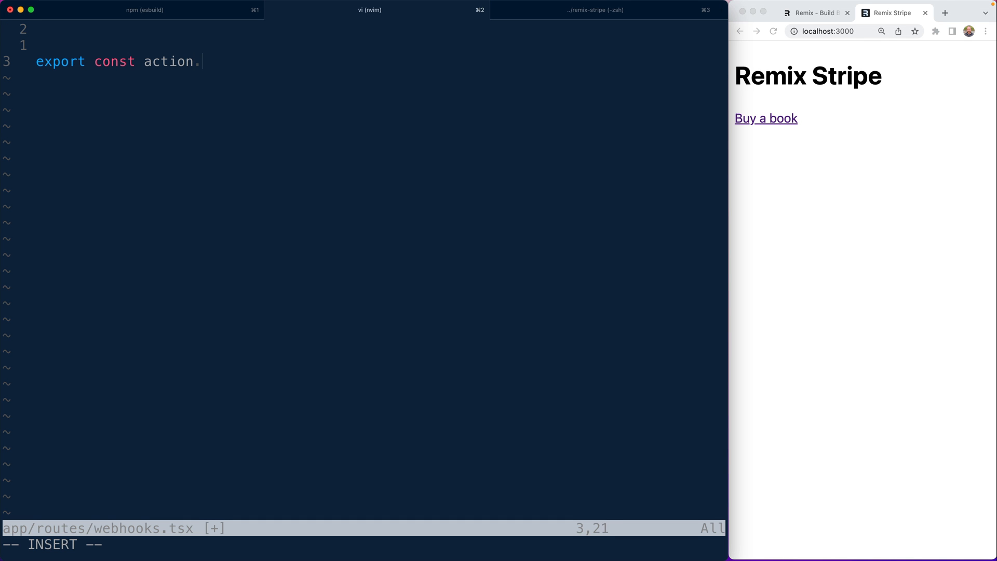
type("=")
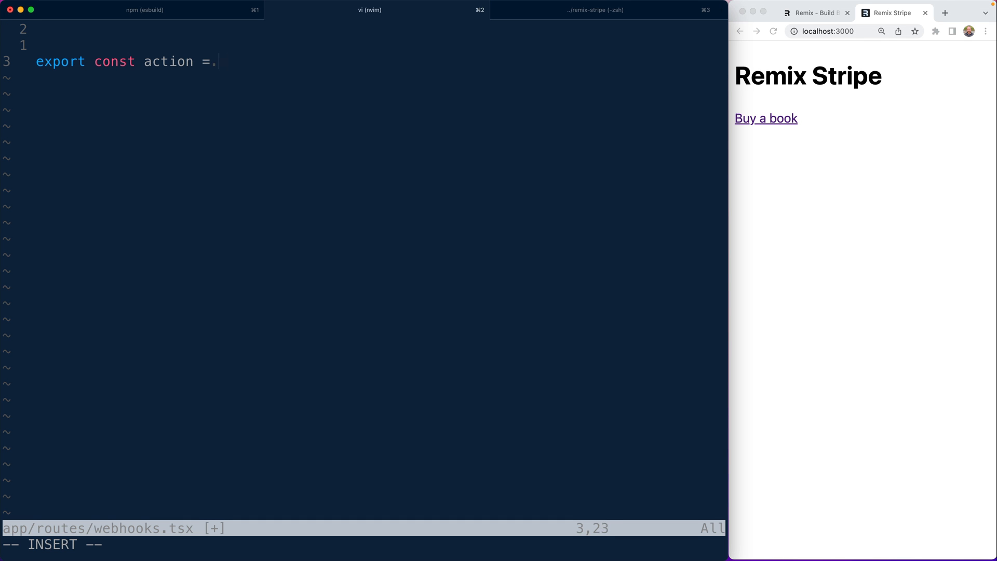
type("async ({request}) =>")
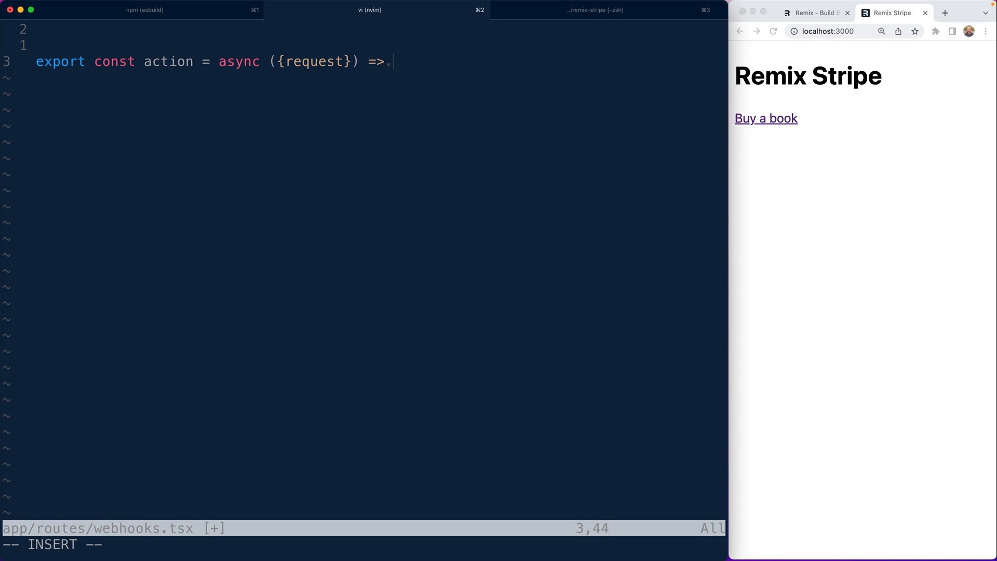
type("{")
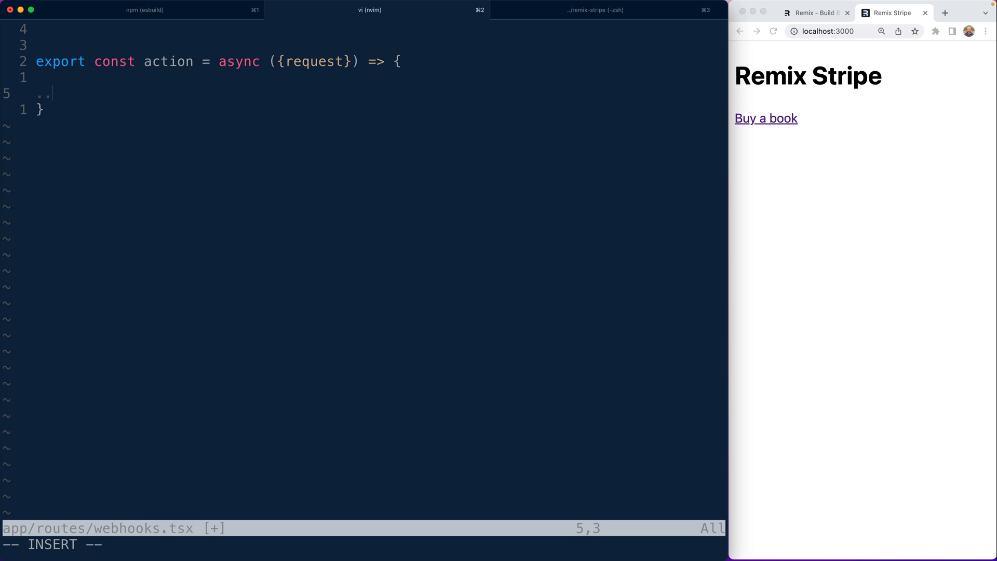
mouse_move(318, 155)
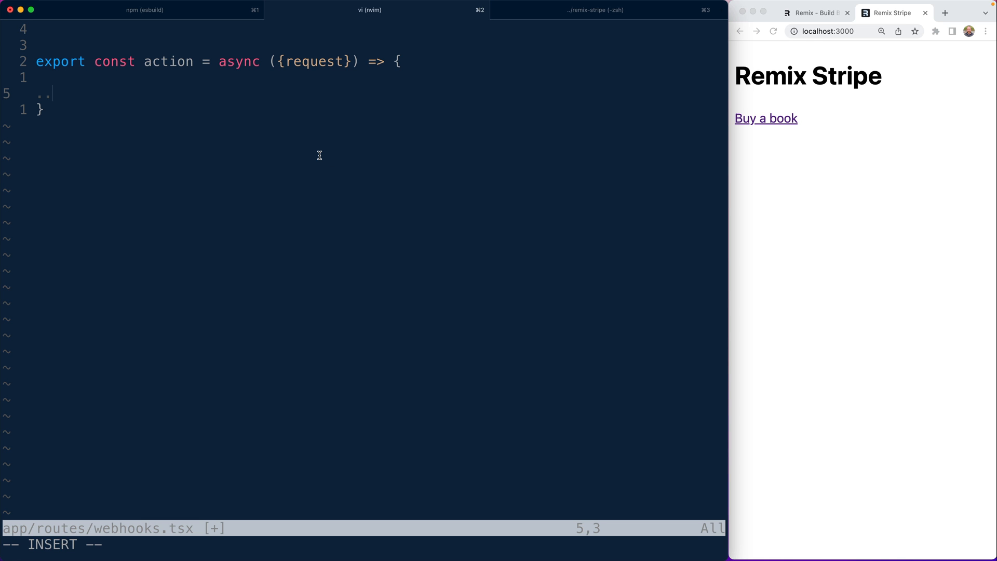
Add `console.log(await request.json())` and `return {};` to the action, save, and move to the shell
type("console.log(re")
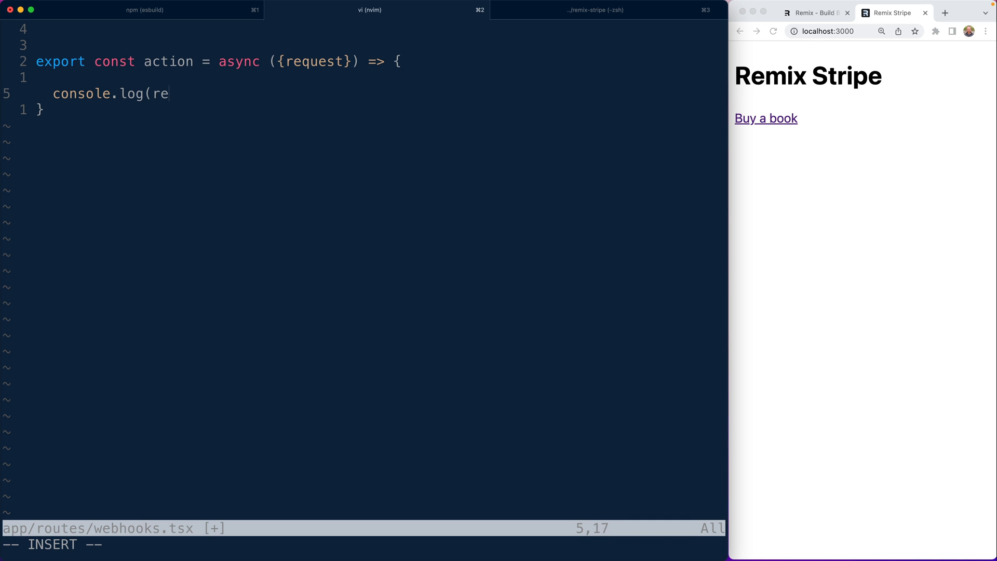
type("quest.json())")
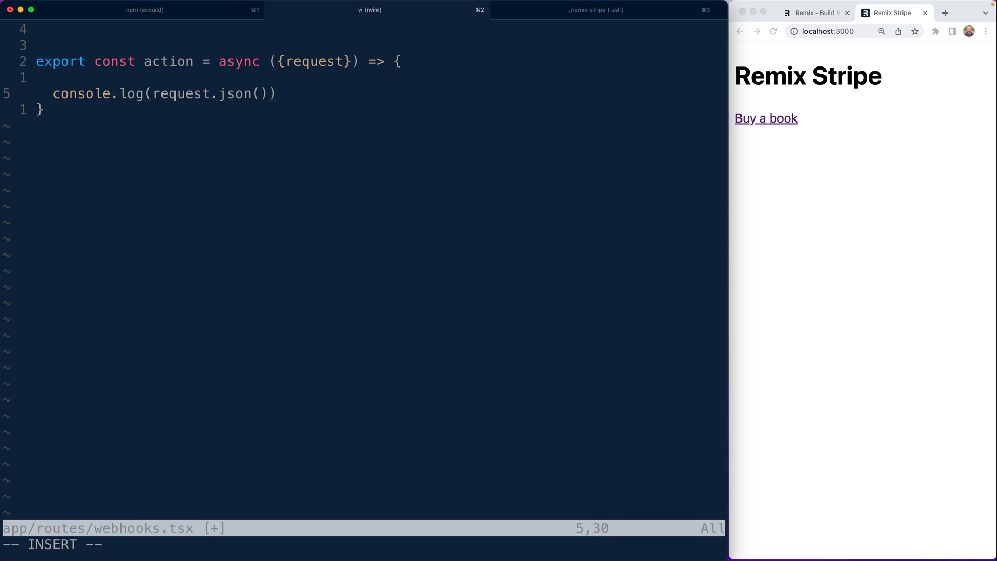
type("awai")
type("re")
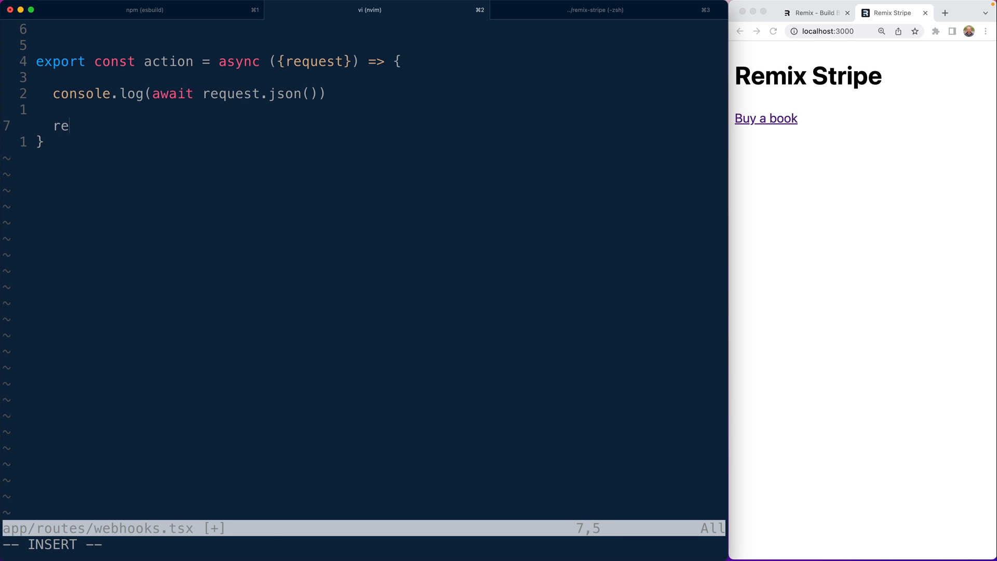
type("turn {};")
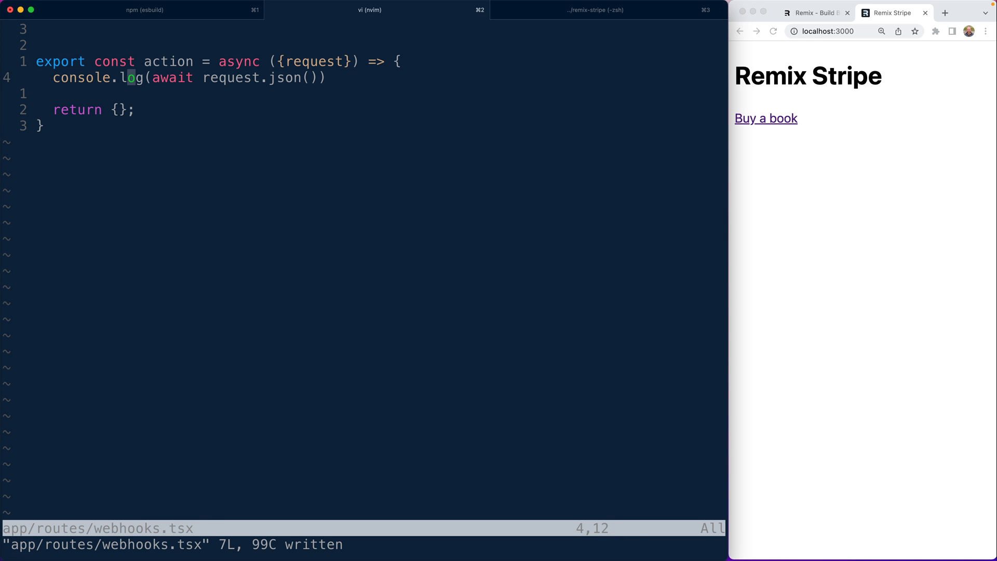
left_click(594, 10)
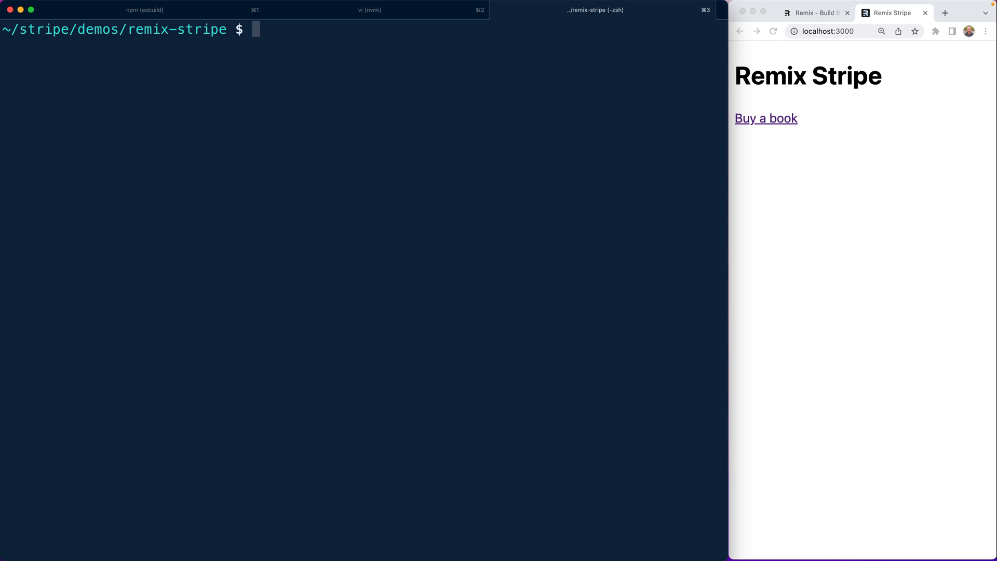
Run `stripe listen --forward-to localhost:3000/webhooks` and return to the editor
type("st")
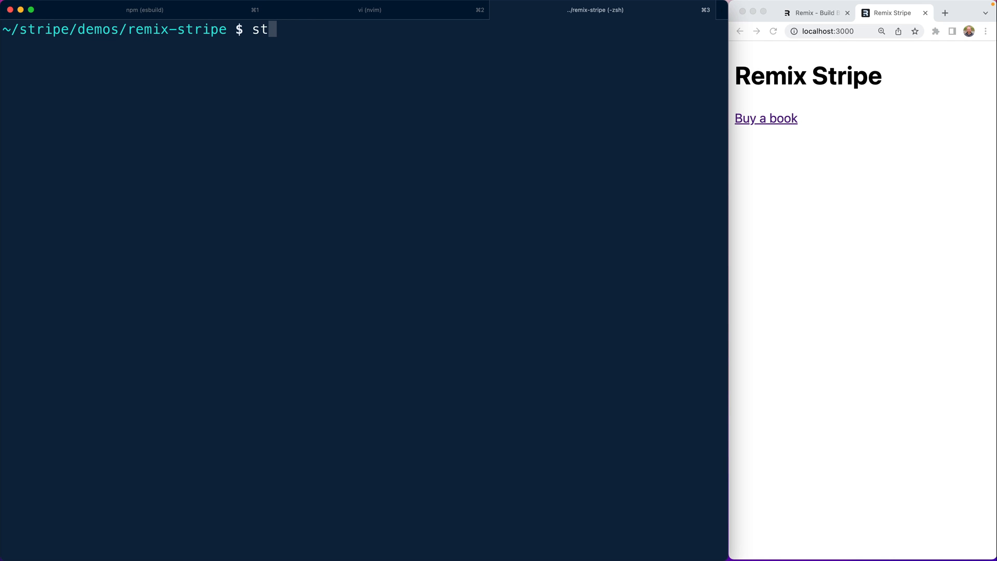
type("ripe listen")
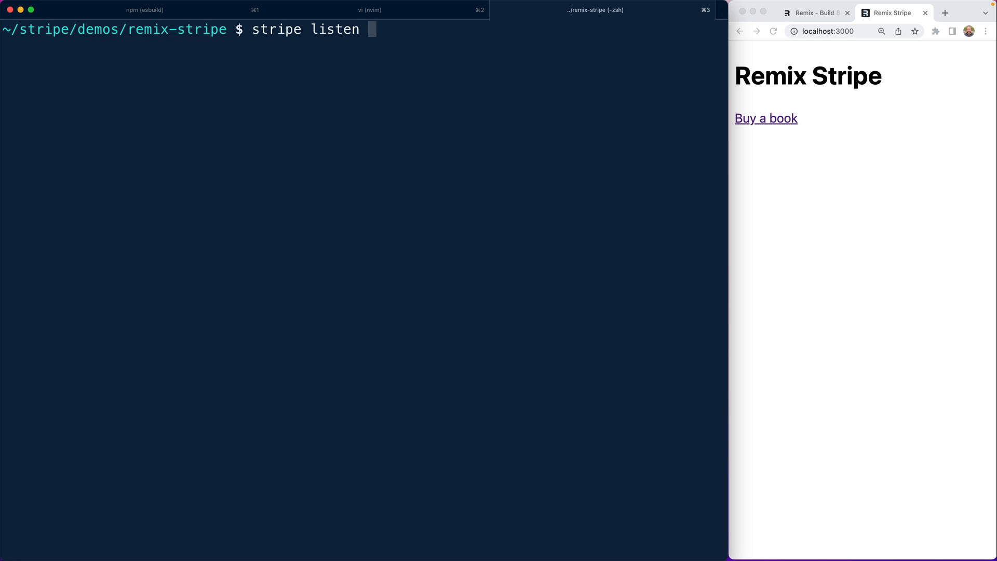
type("--forwa")
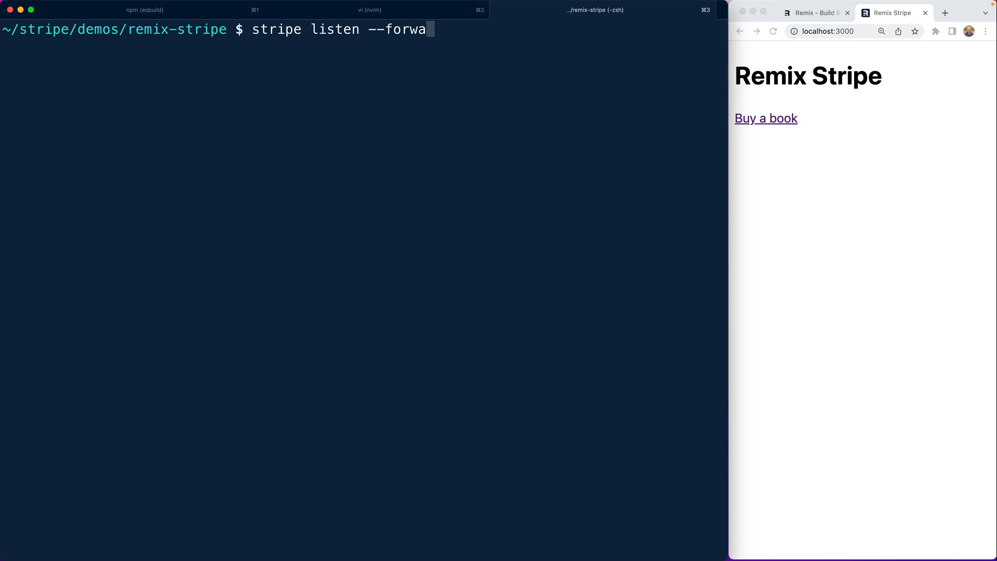
type("rd-to localhost:30")
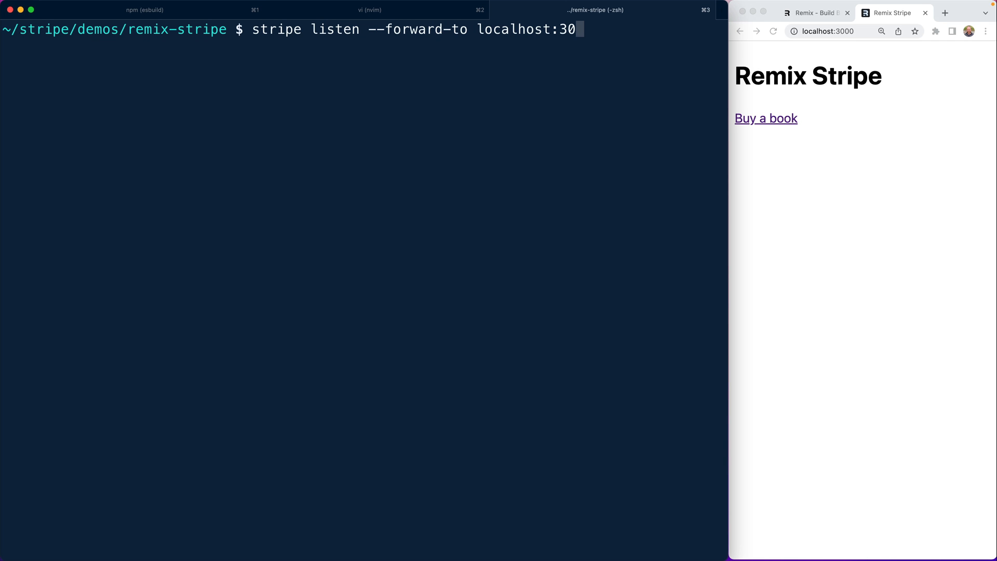
key("Return")
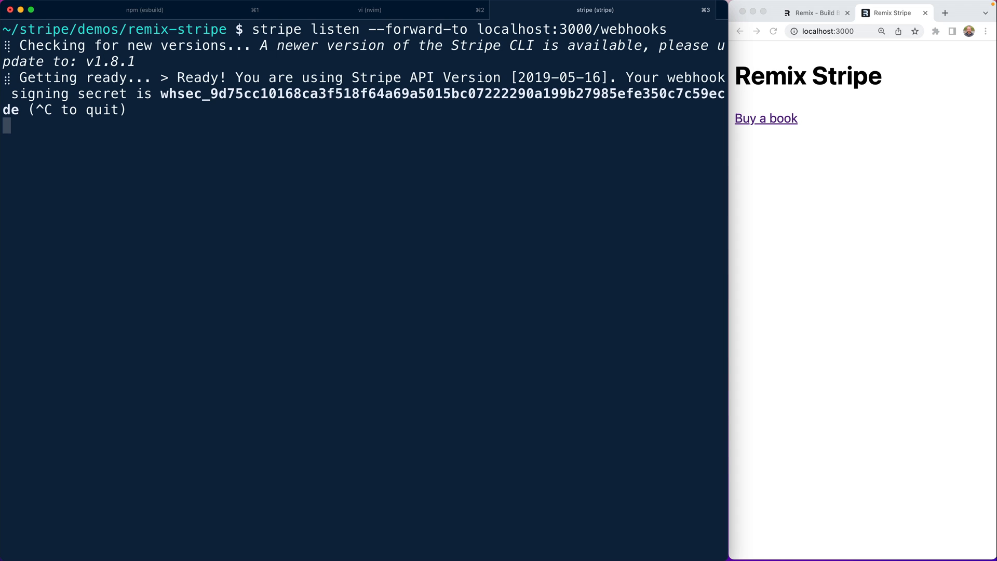
mouse_move(319, 155)
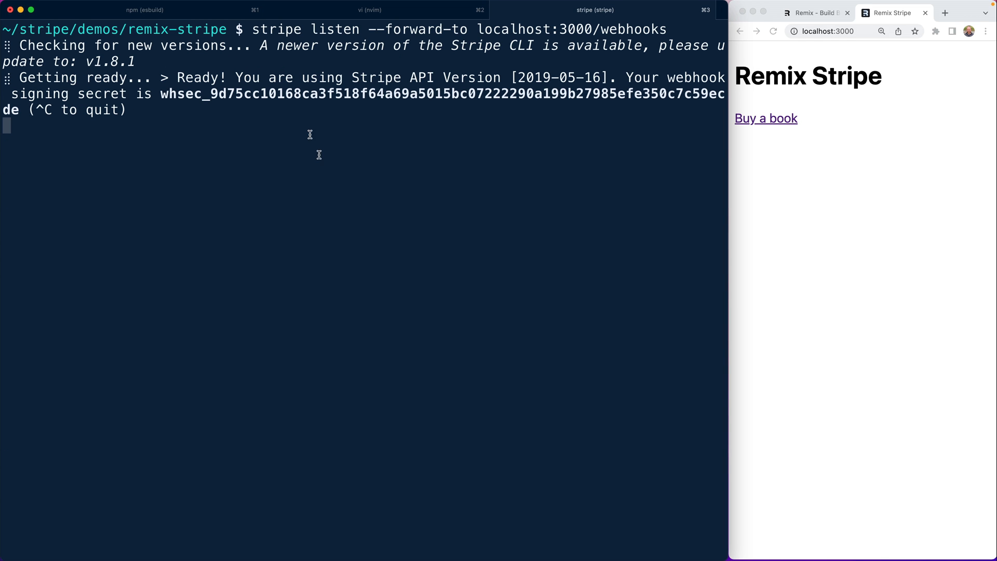
mouse_move(253, 105)
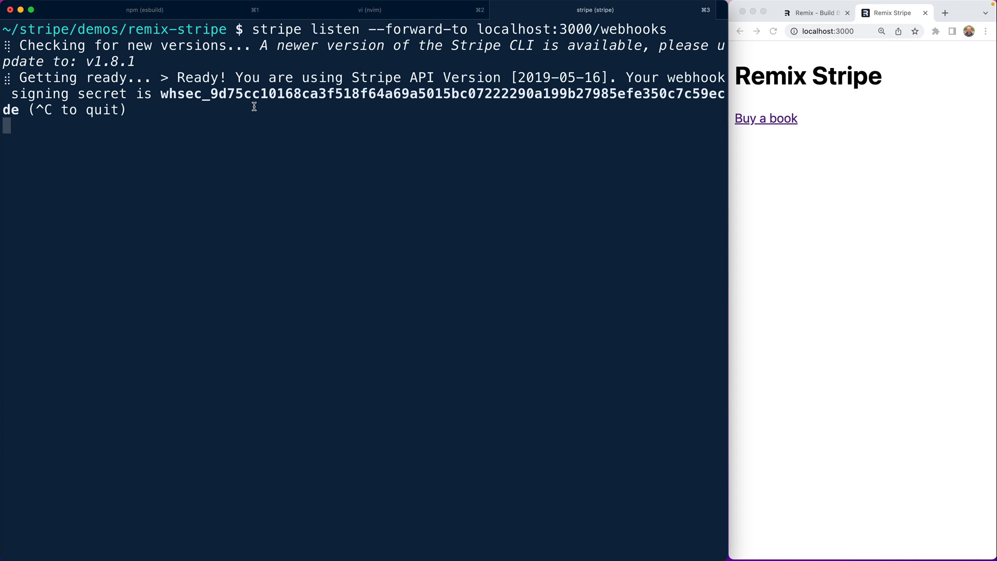
left_click(369, 9)
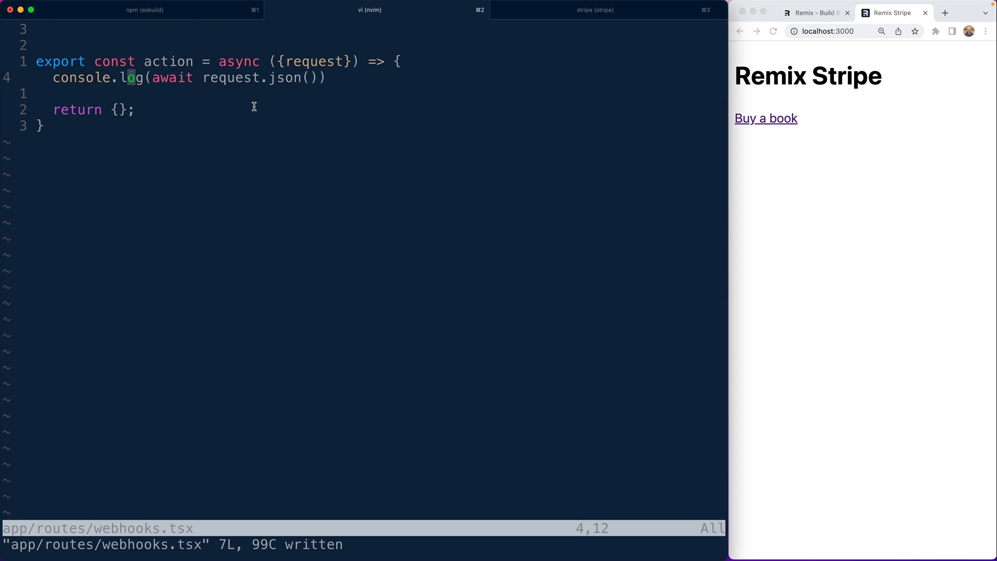
View the server log's payment_intent.created event with status requires_payment_method beside the Pay page
left_click(146, 9)
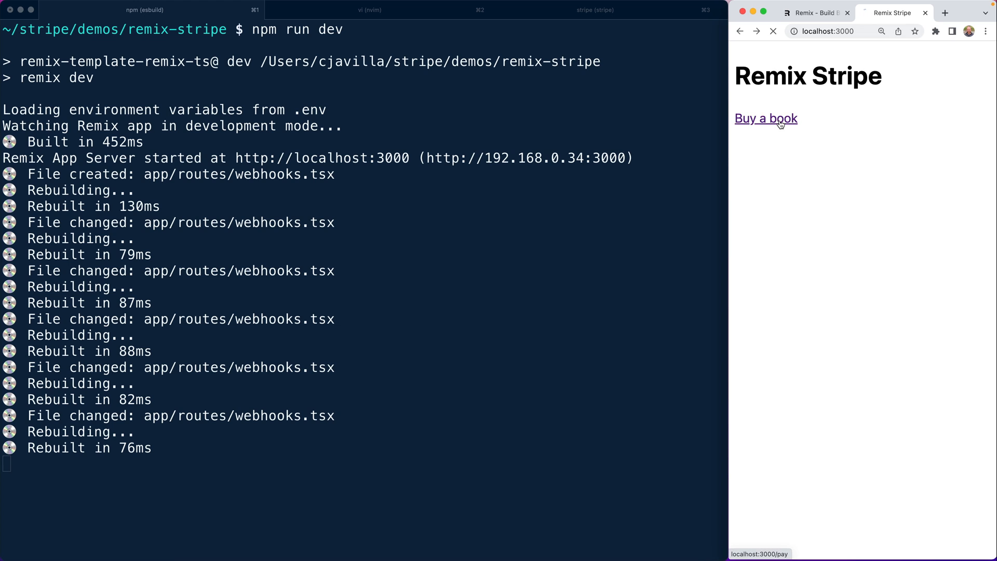
left_click(765, 119)
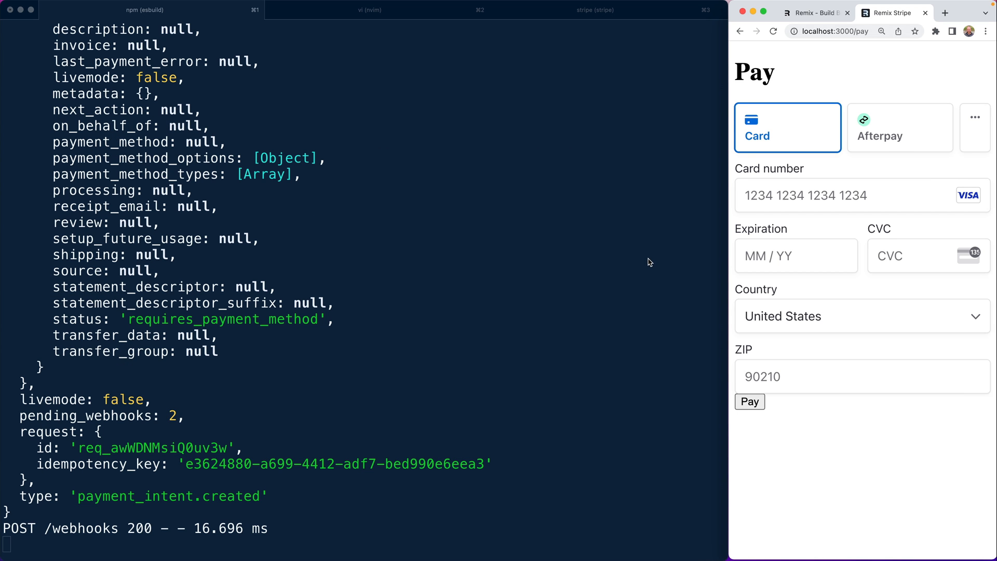
mouse_move(392, 240)
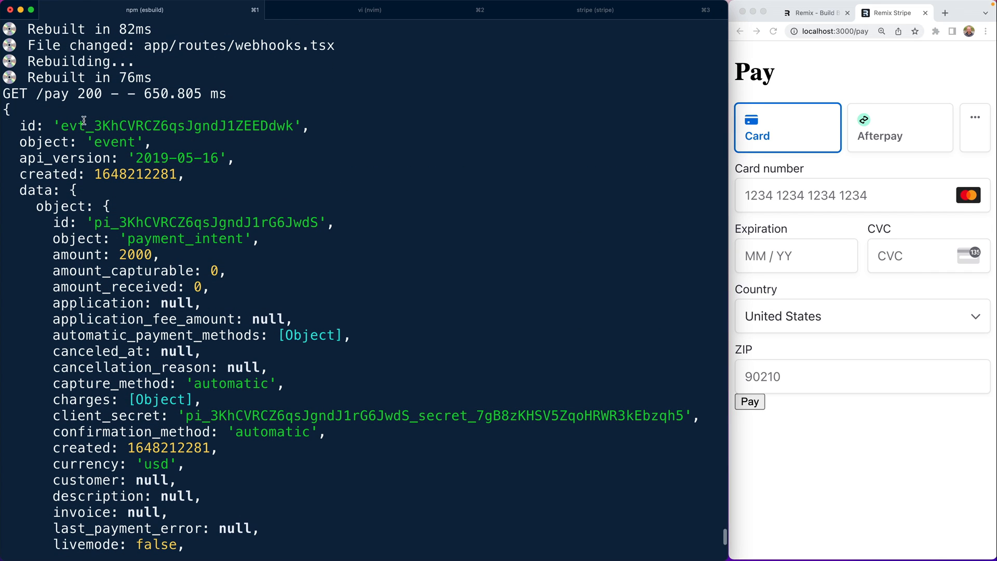
double_click(176, 126)
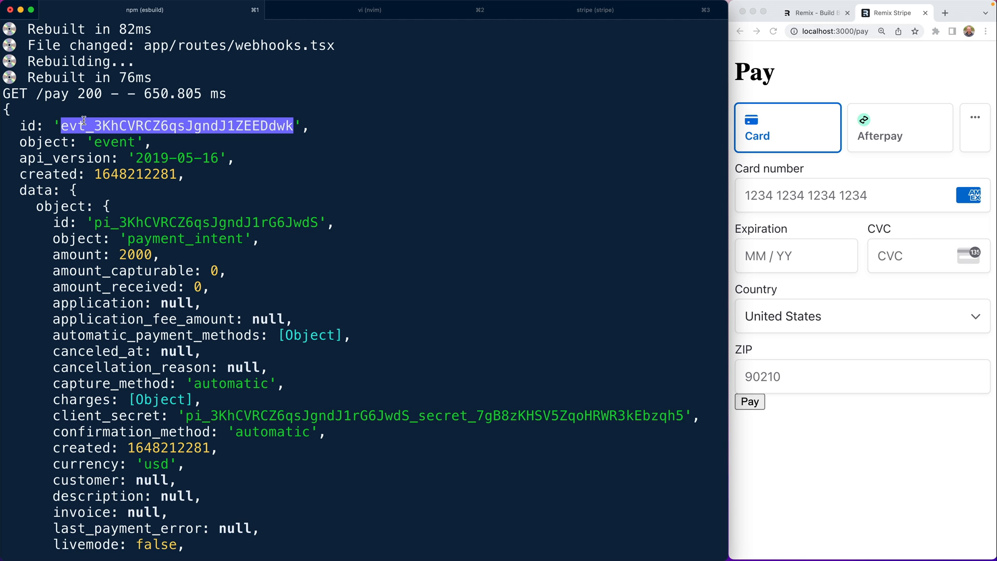
scroll("down", 3)
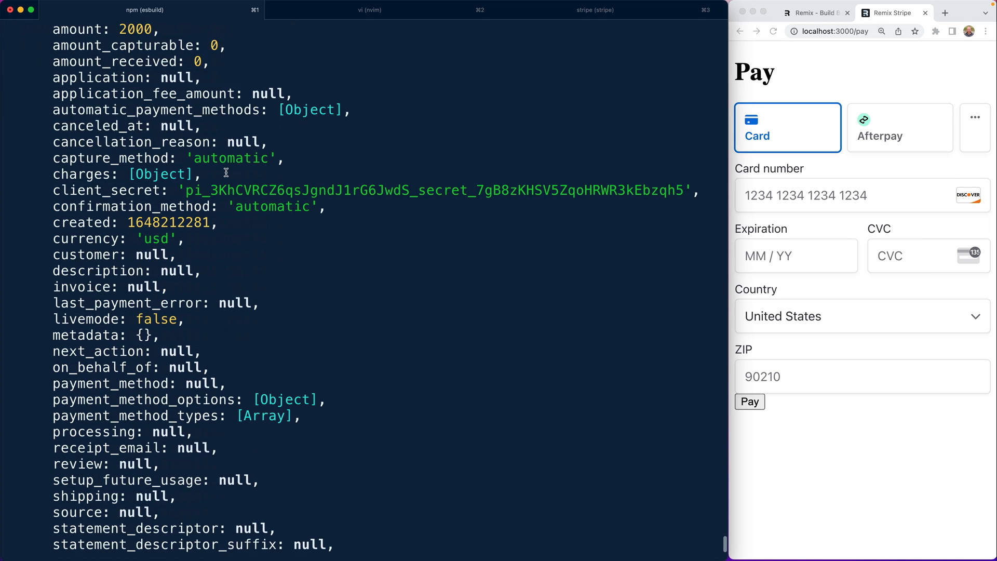
scroll("down", 3)
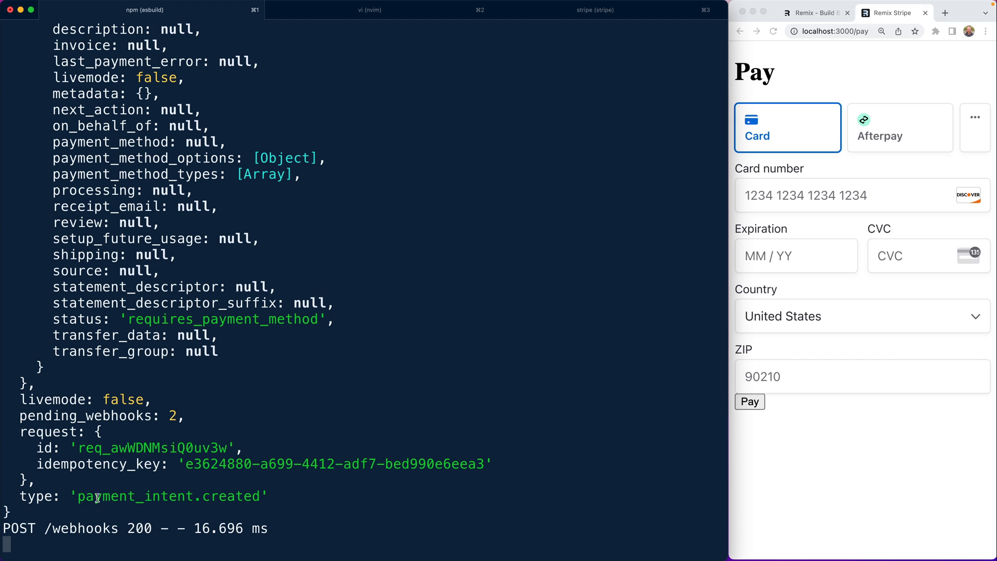
double_click(168, 496)
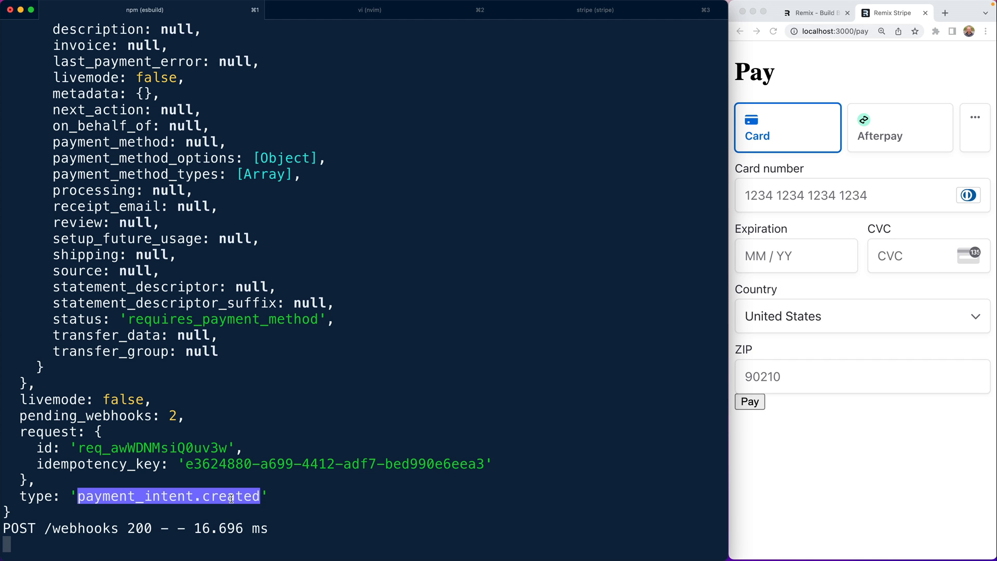
scroll("up", 3)
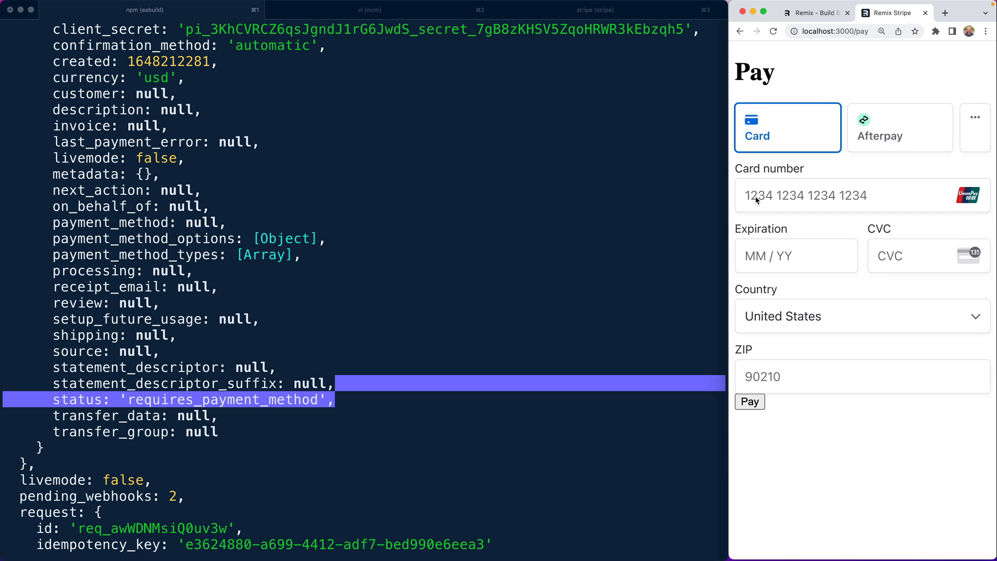
left_click(826, 196)
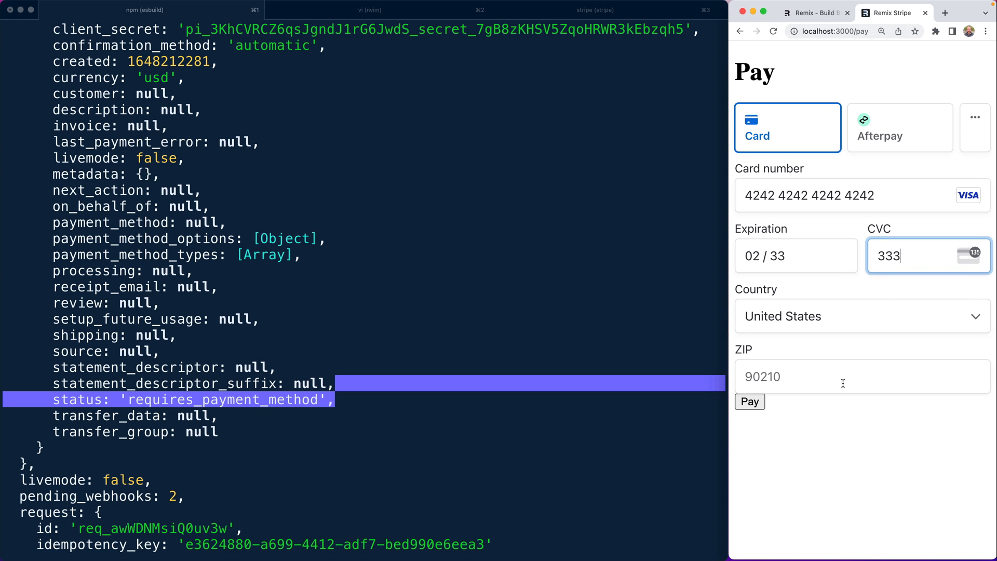
type("33333")
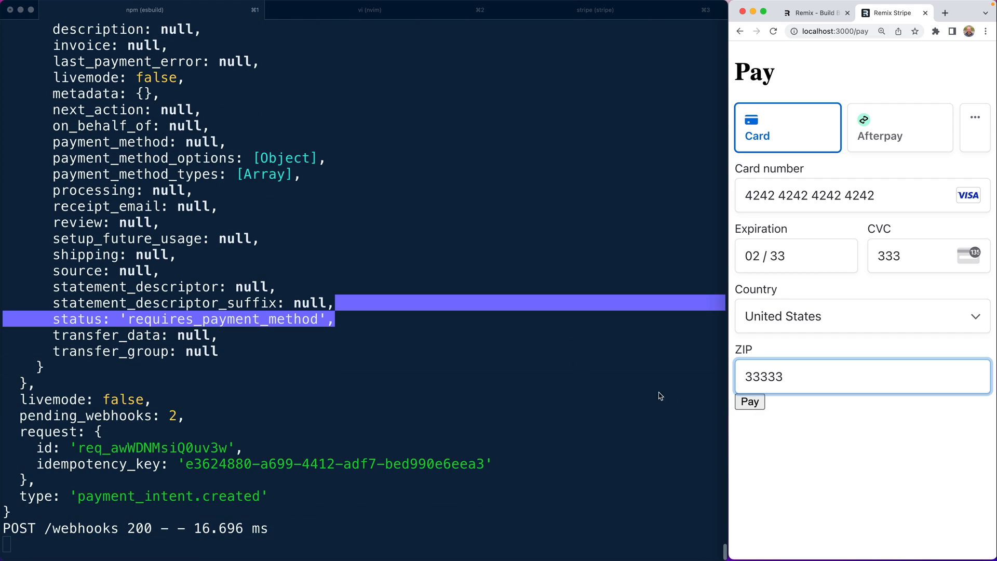
mouse_move(461, 360)
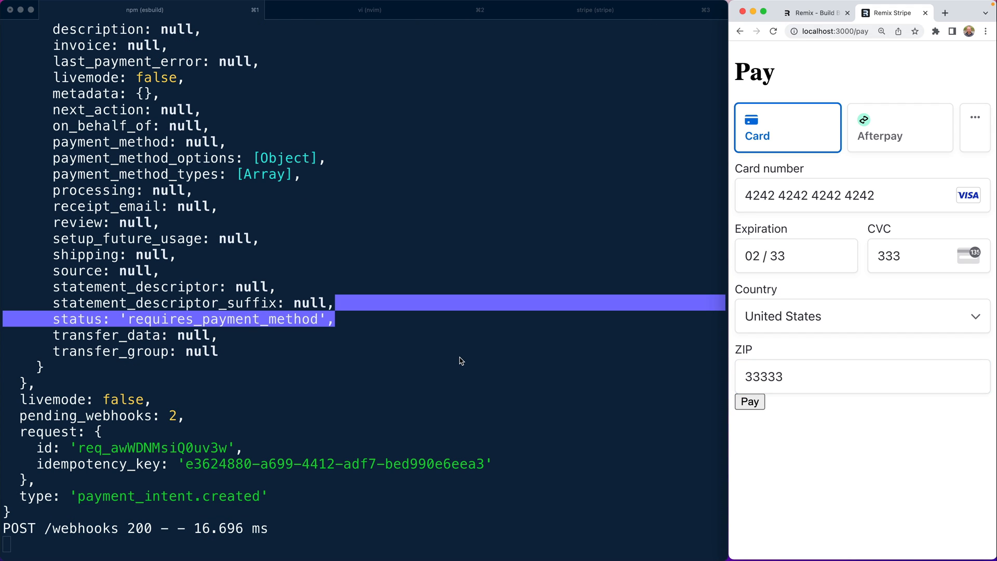
left_click(748, 401)
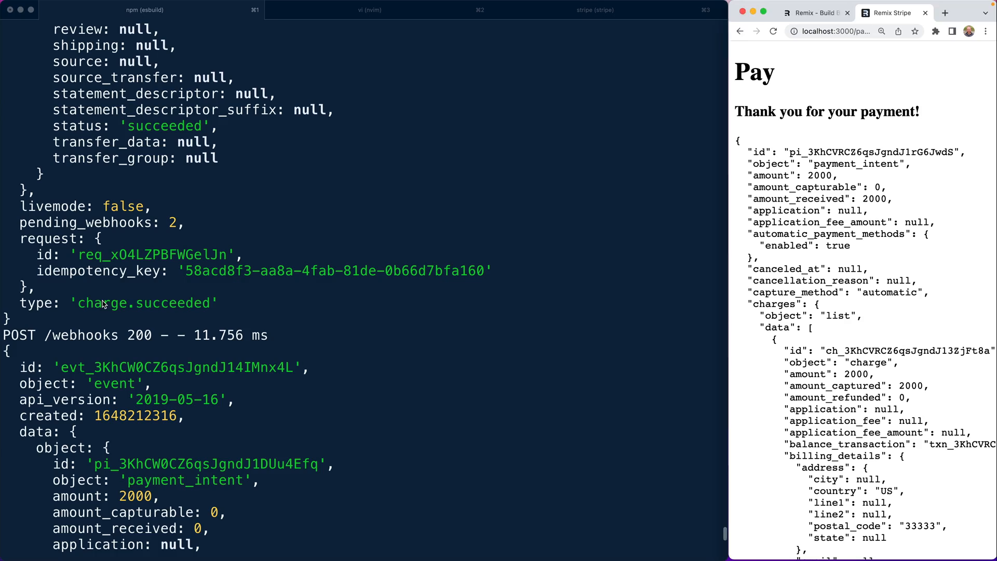
Review the server log showing payment_intent.succeeded and charge.succeeded webhooks
scroll("down", 3)
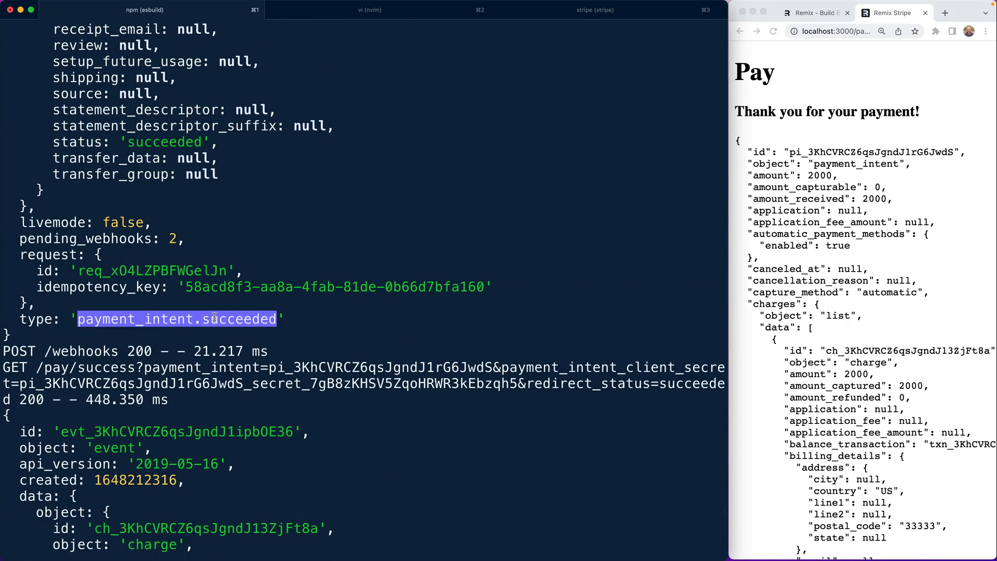
mouse_move(228, 318)
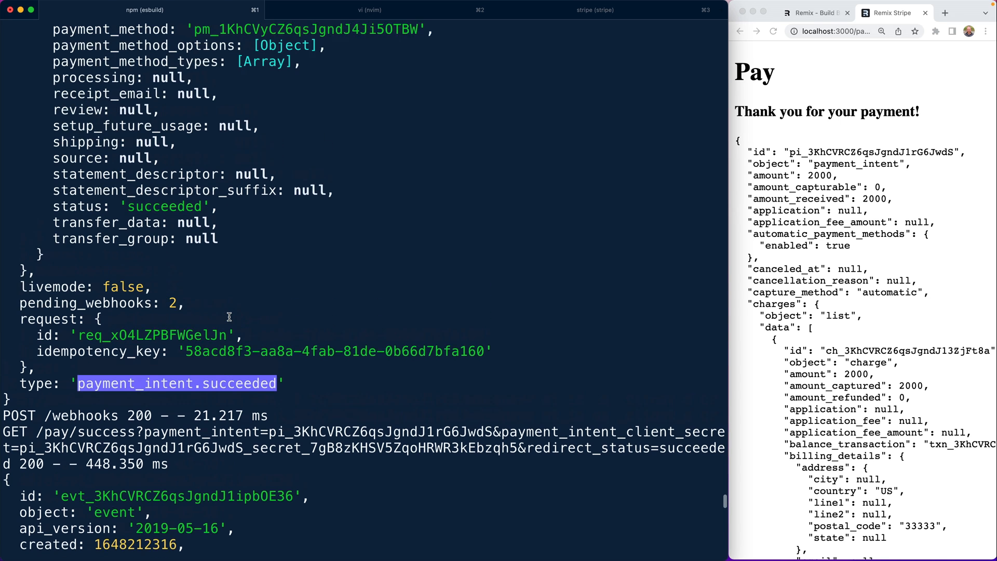
scroll("down", 3)
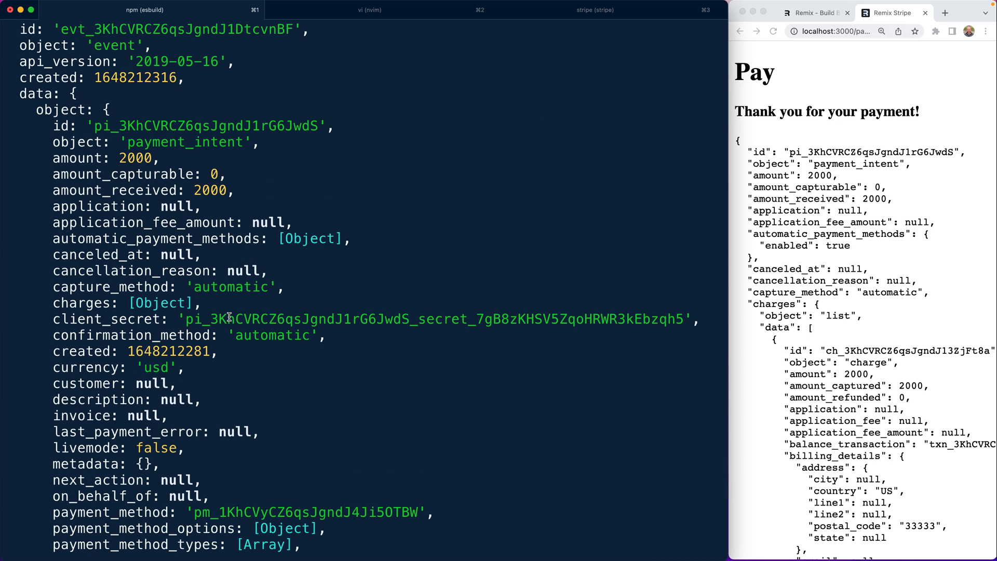
scroll("down", 3)
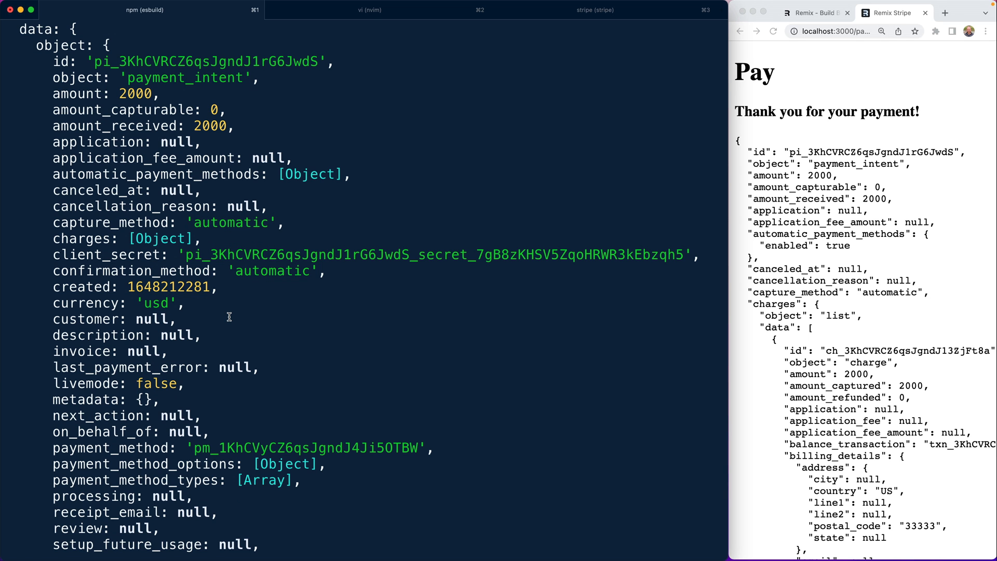
mouse_move(355, 80)
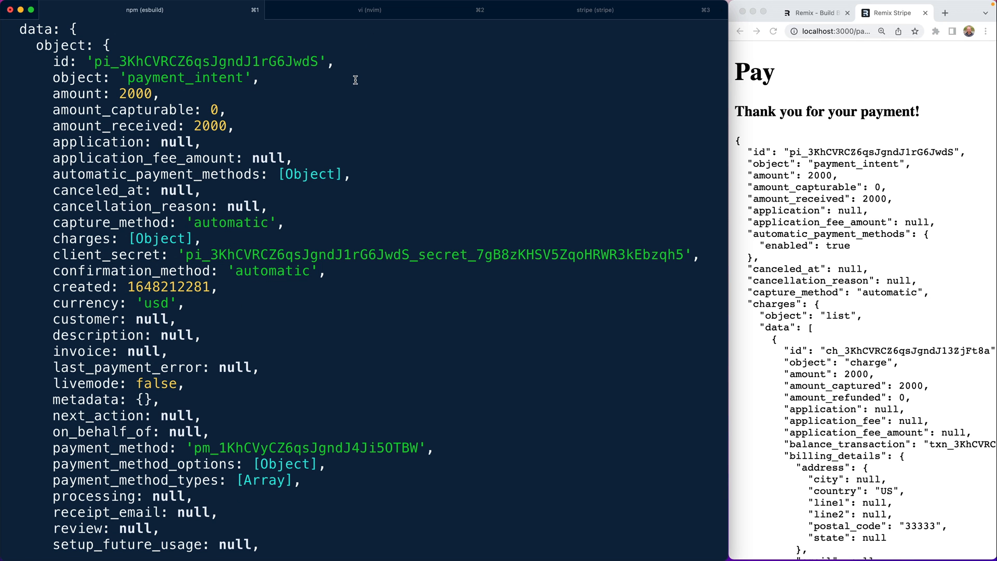
Review webhooks.tsx, then start a new iTerm2 shell in the remix-stripe project
left_click(370, 10)
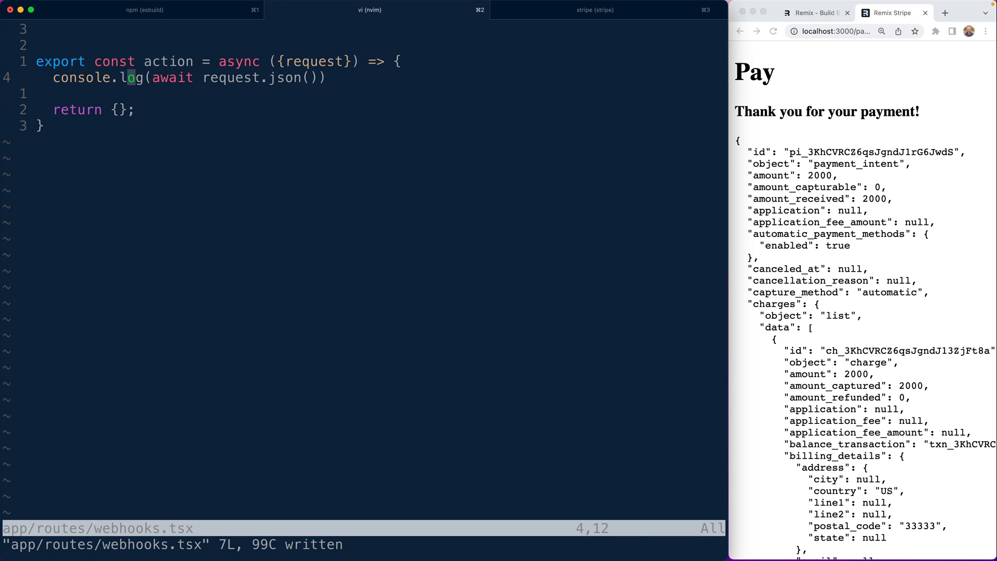
key("0")
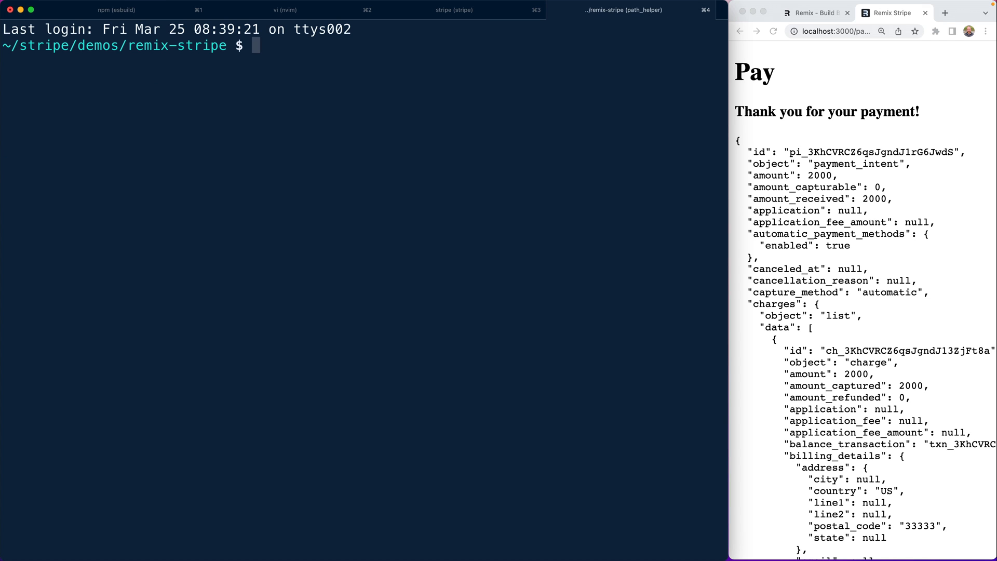
Send `curl -X POST localhost:3000/webhook -d` with a mywebhookdata blah JSON body
type("curl -X POST localhos")
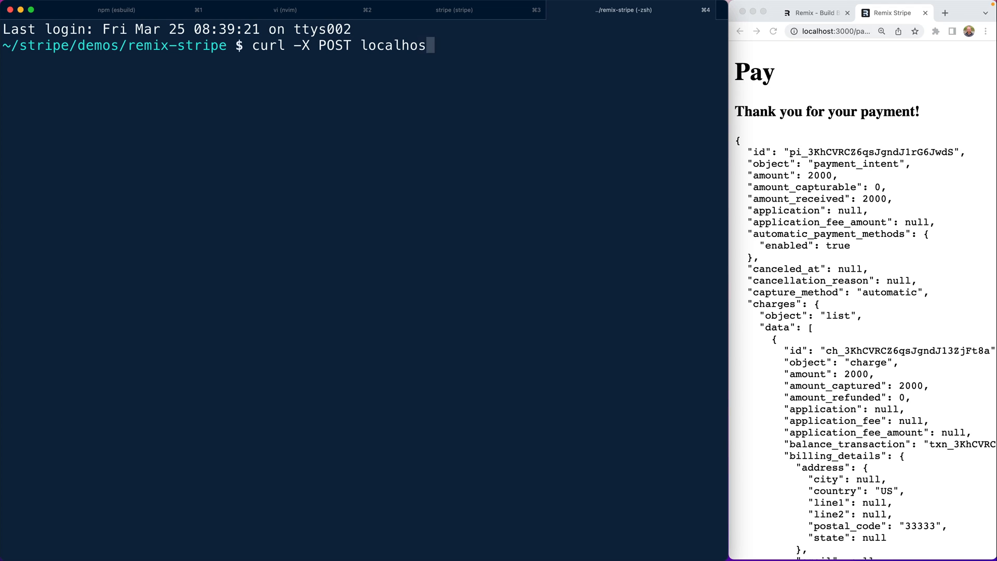
type("t:3000/webhook")
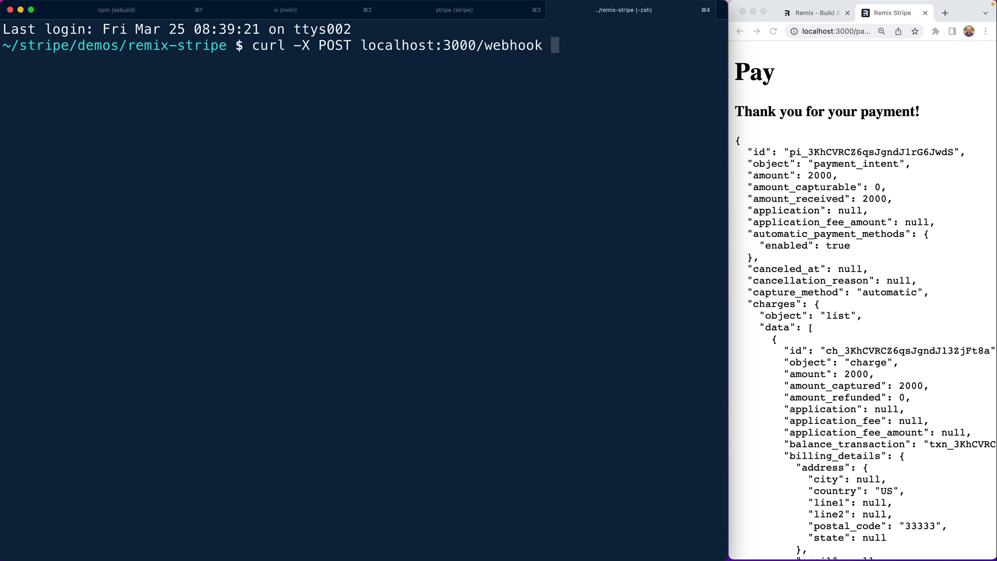
type("-d '")
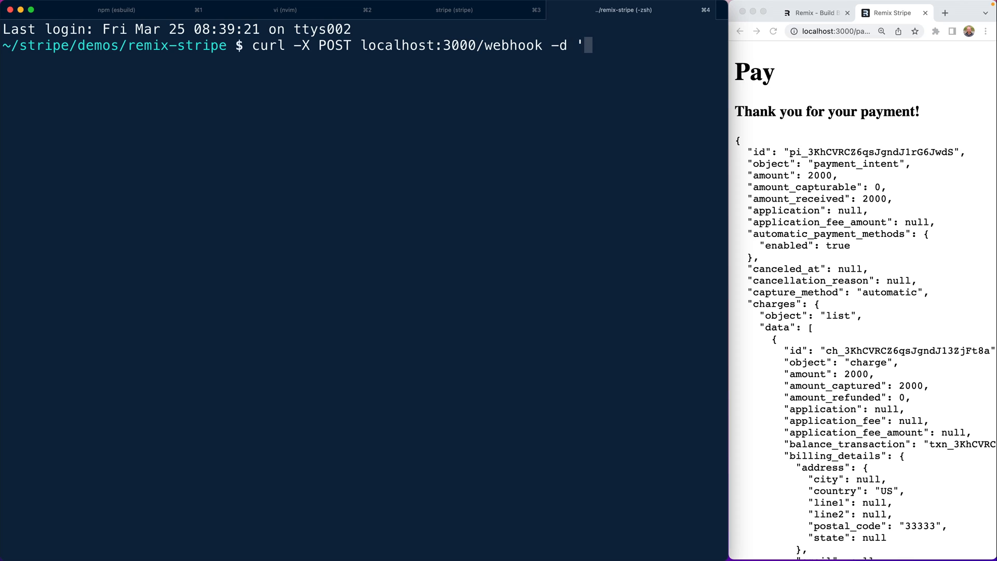
type("{\"mywebhookdata\": \"")
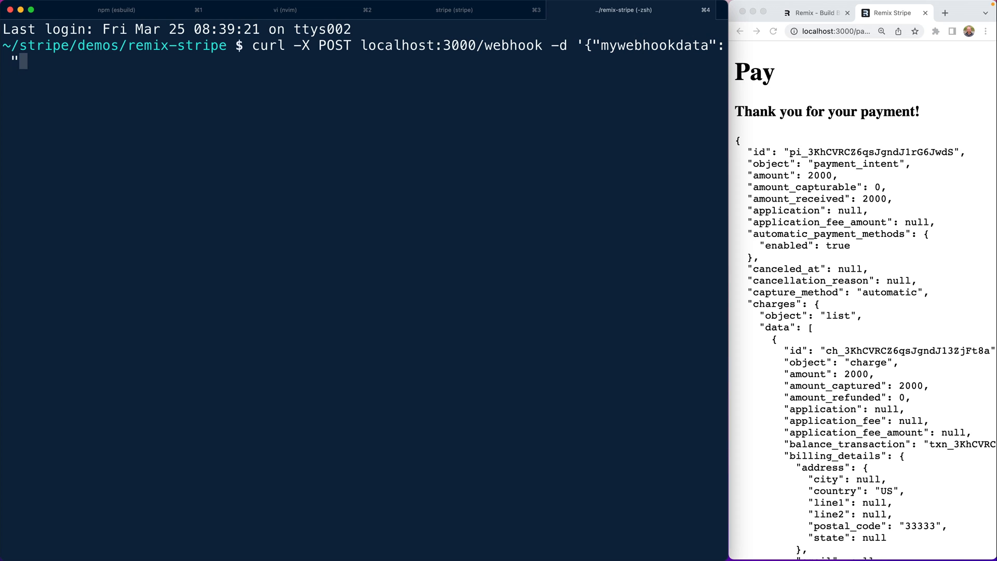
type("blah")
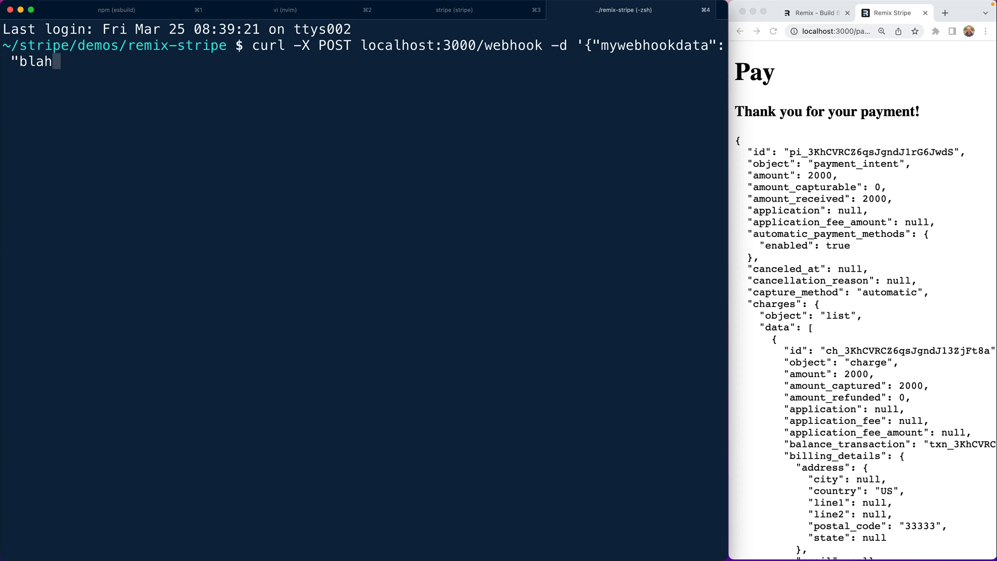
key("Return")
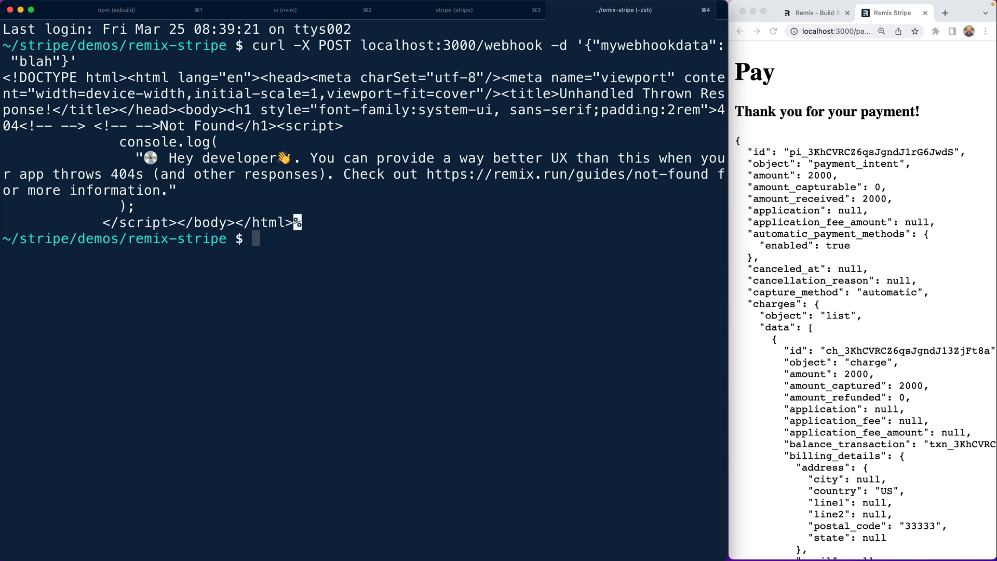
Rerun the request against /webhooks and check the server logged the body
key("Up")
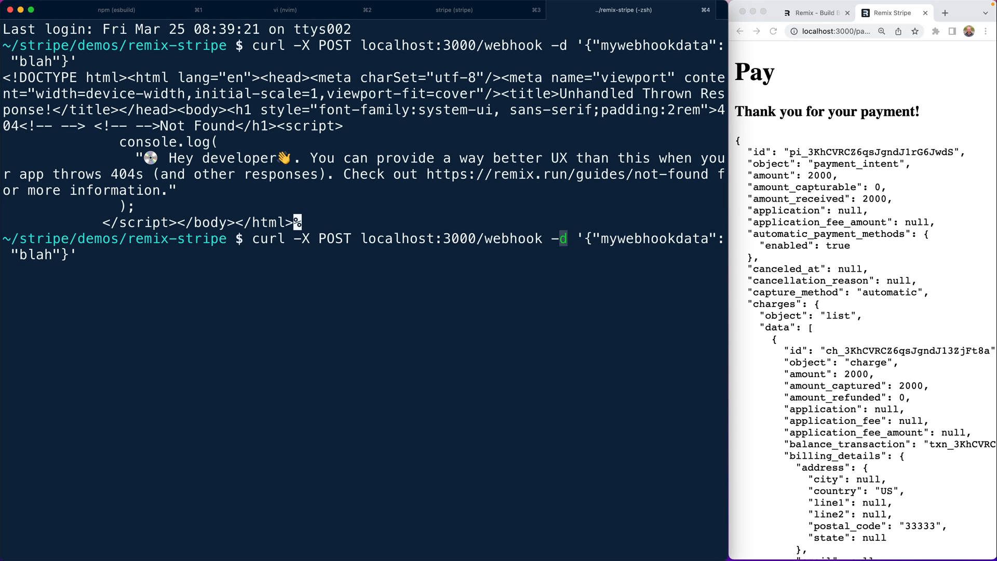
type("s")
key("Return")
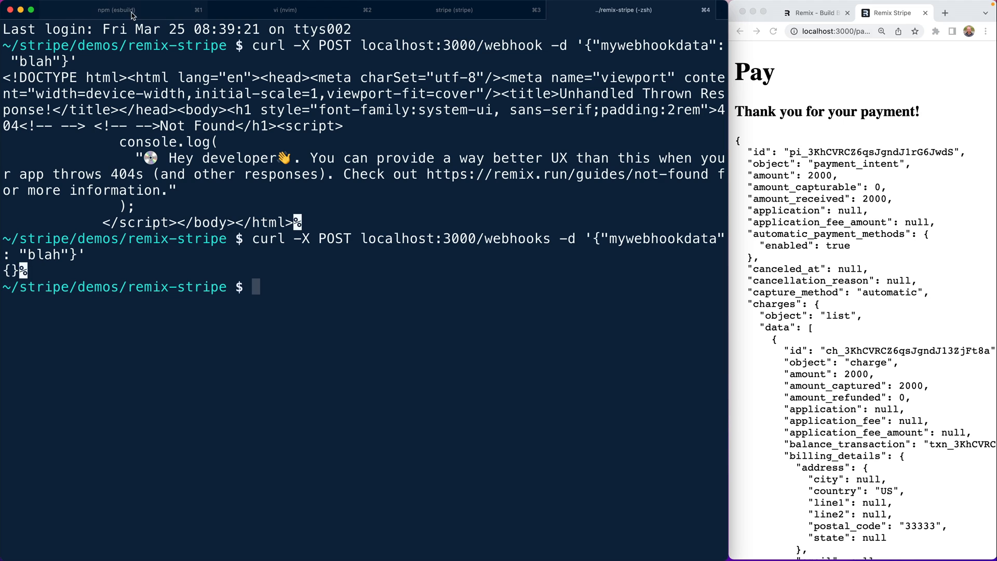
left_click(115, 9)
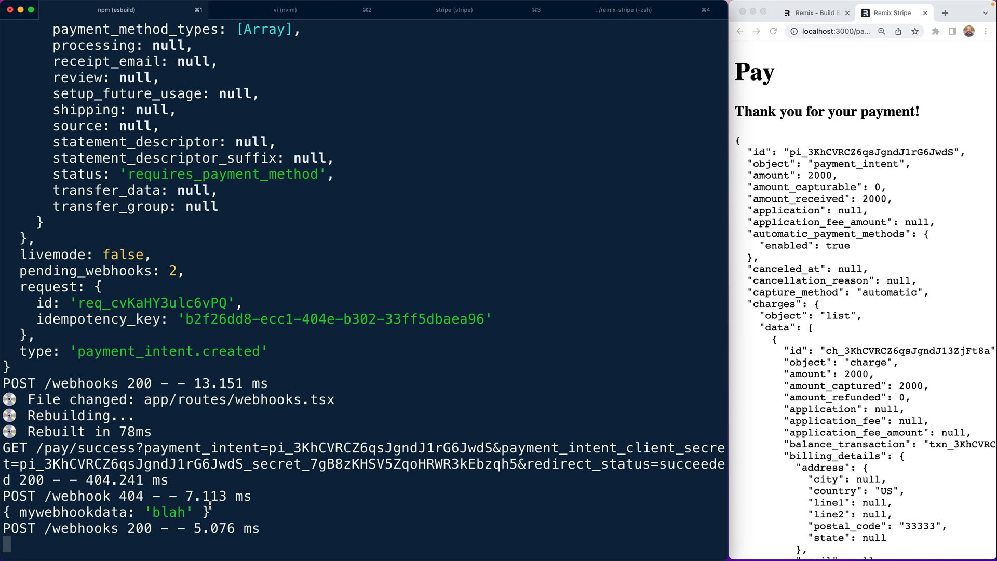
Copy the whsec_ signing secret from the Stripe listener and return to webhooks.tsx
left_click(286, 9)
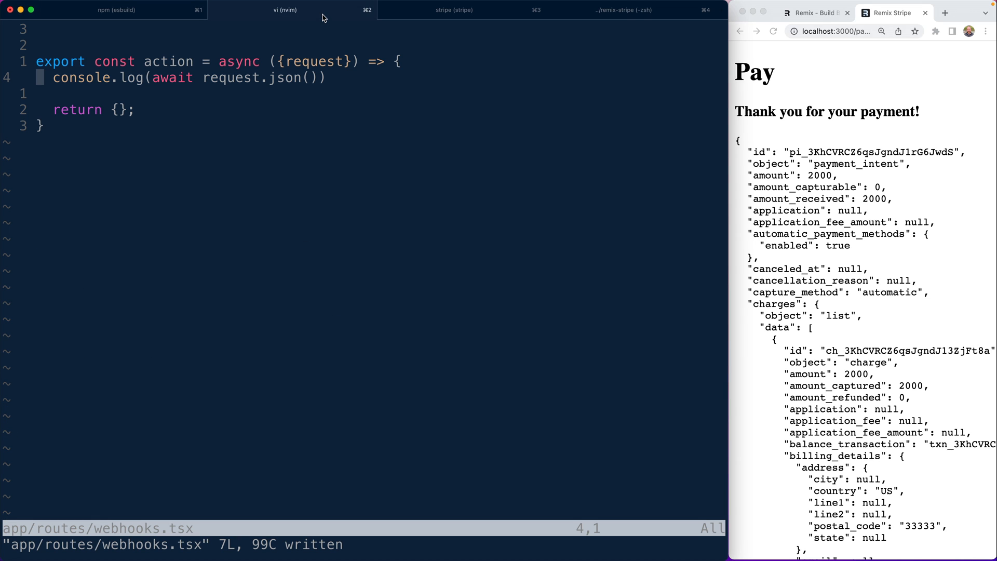
mouse_move(373, 83)
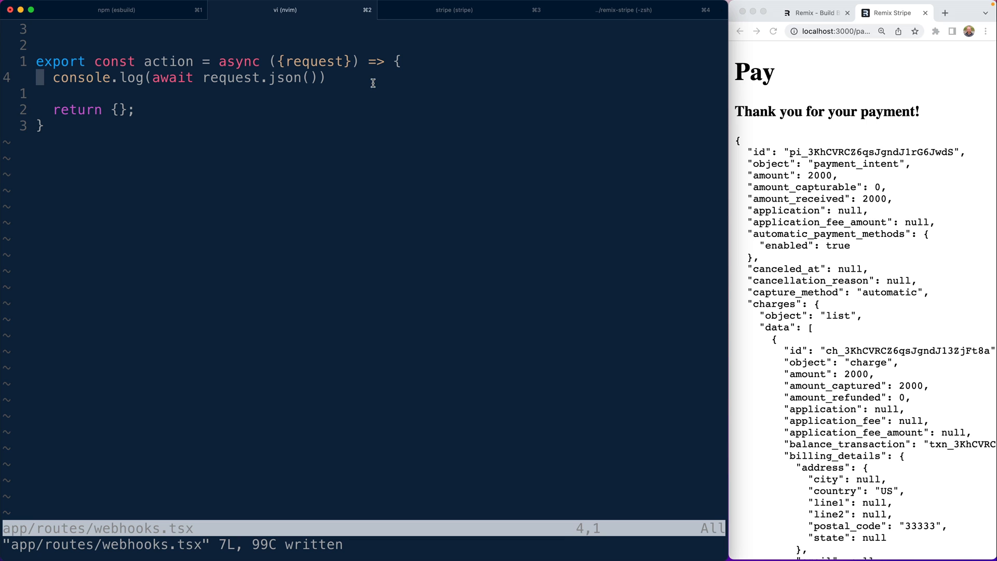
left_click(773, 31)
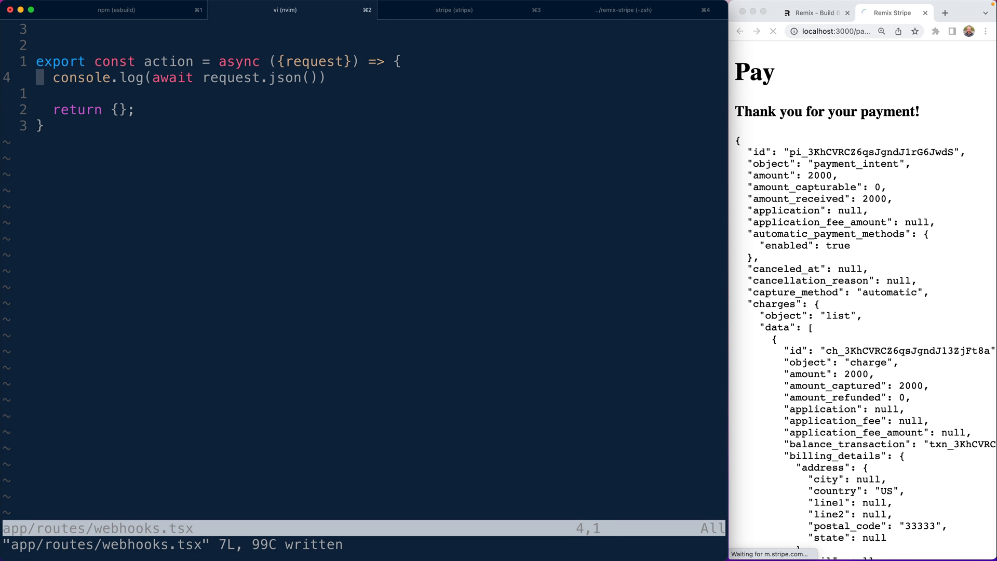
left_click(454, 9)
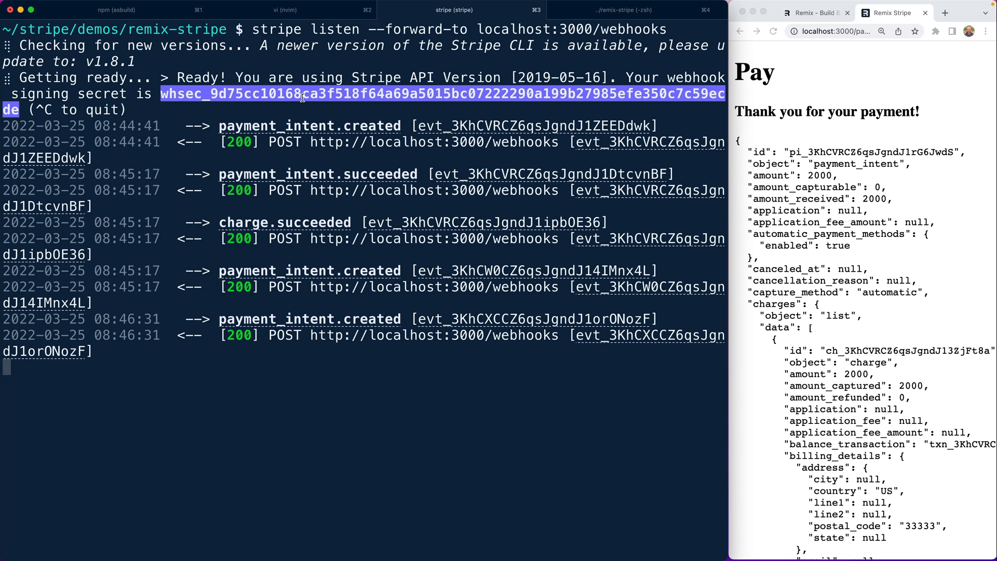
left_click(286, 10)
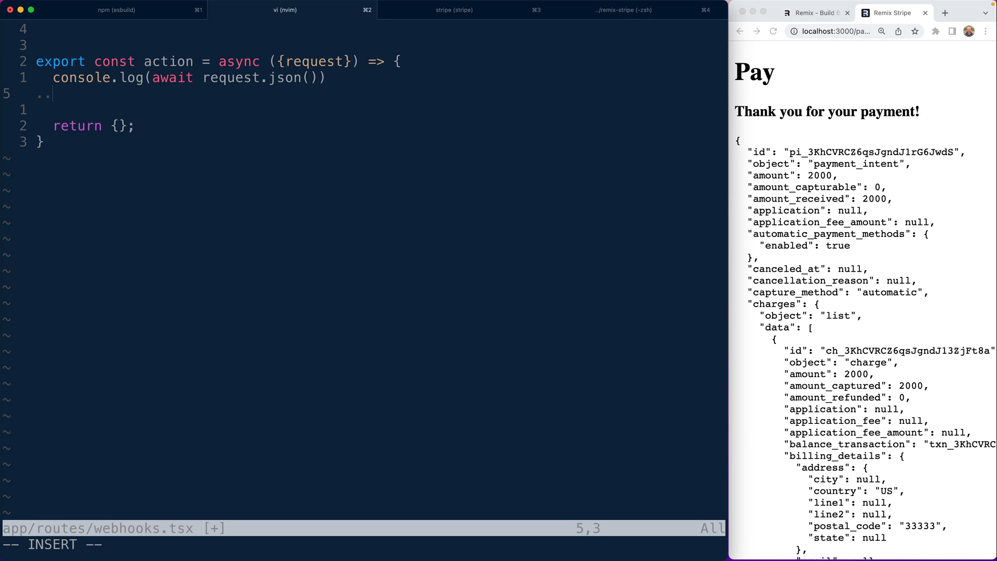
Define the whsec_ secret constant, read `sig` from the stripe-signature header, and declare `let event;`
type("const secret = 'whsec_9d75cc10168ca3f518f64a69a5015bc07222290a199b27985efe350c7c'")
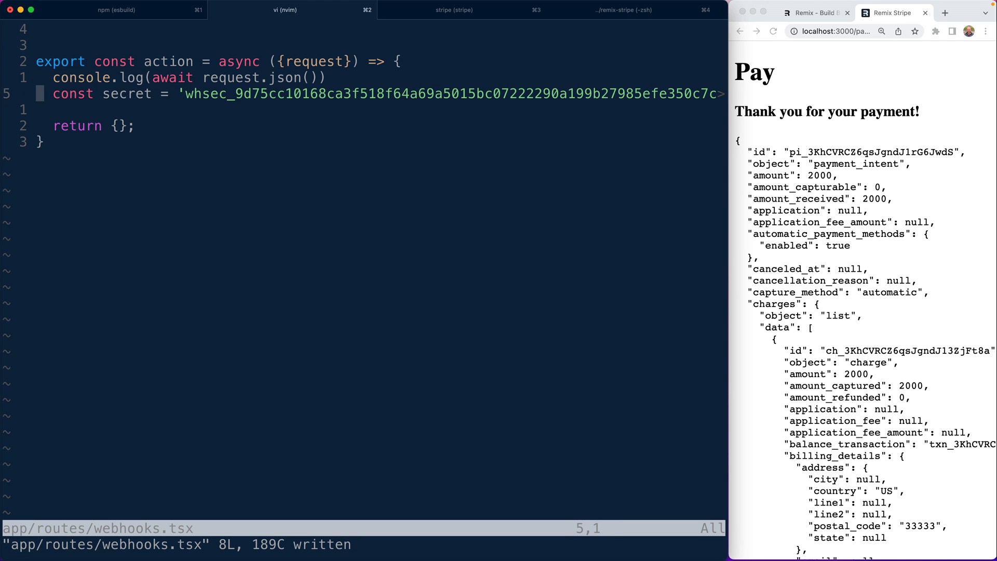
key("o")
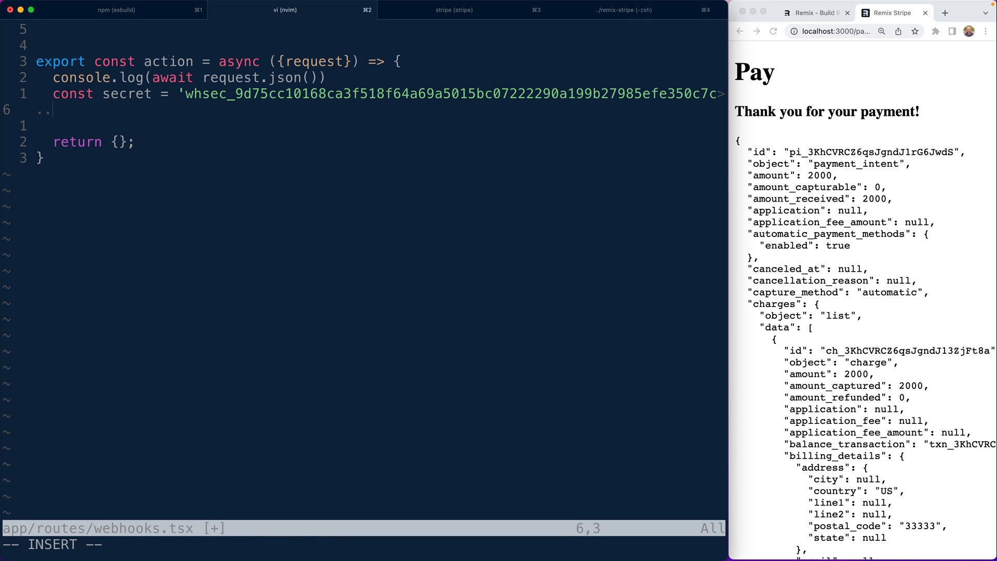
type("const si")
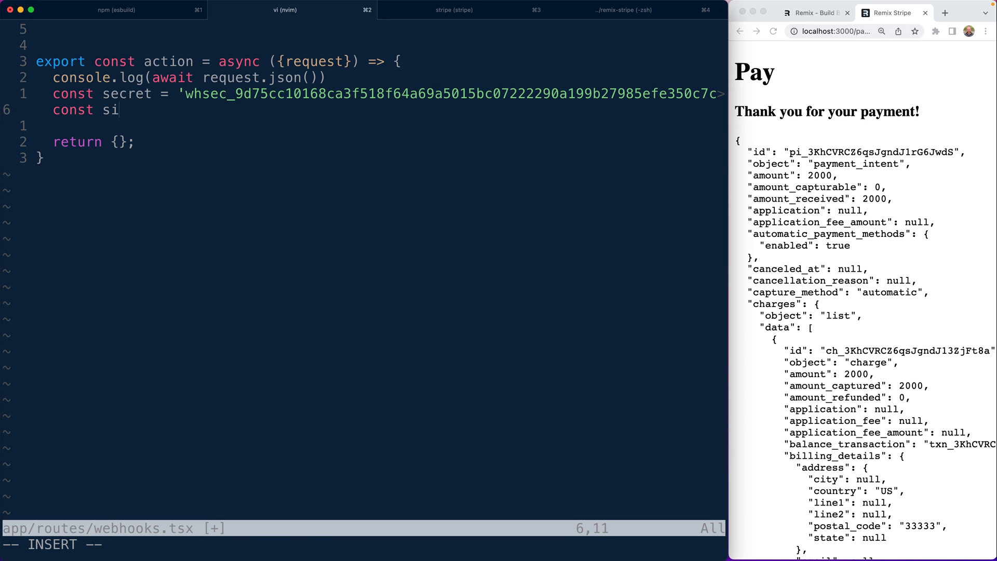
type("g = request")
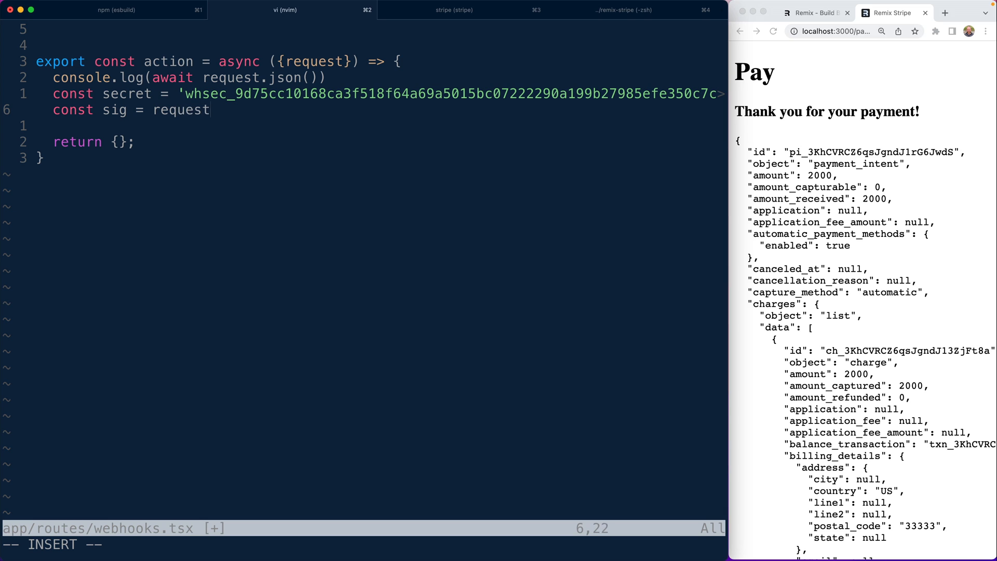
type(".headers.get('st")
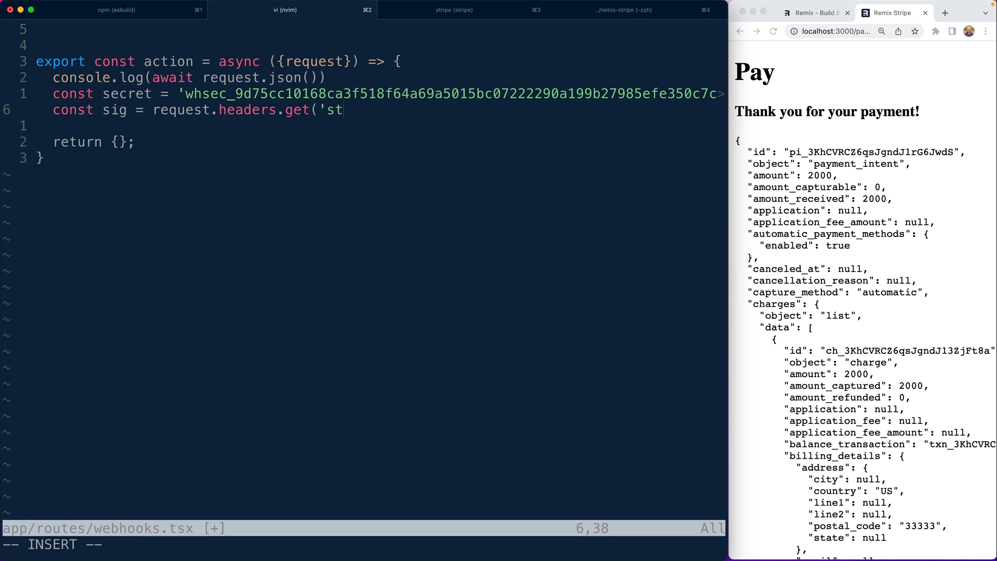
type("ripe-signature")
type("let")
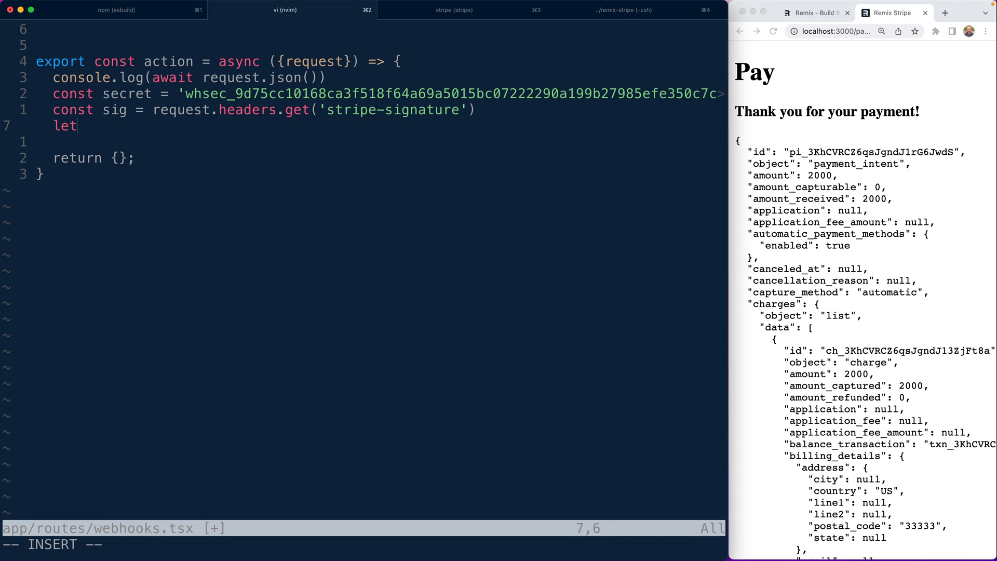
type("event;")
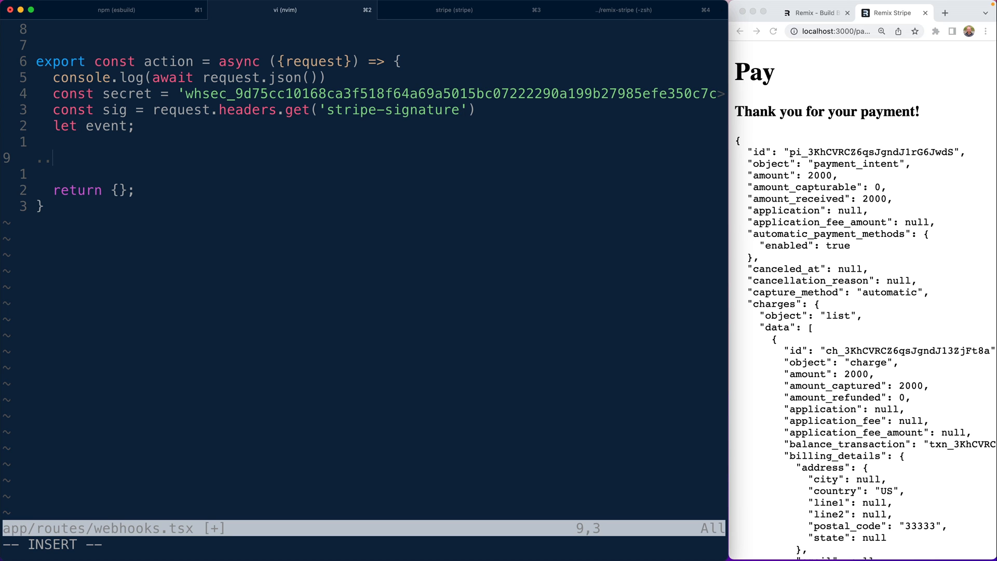
Assign `event = stripe.webhooks.constructEvent(payload, sig, secret)`, save, and begin a try block
type("event =.")
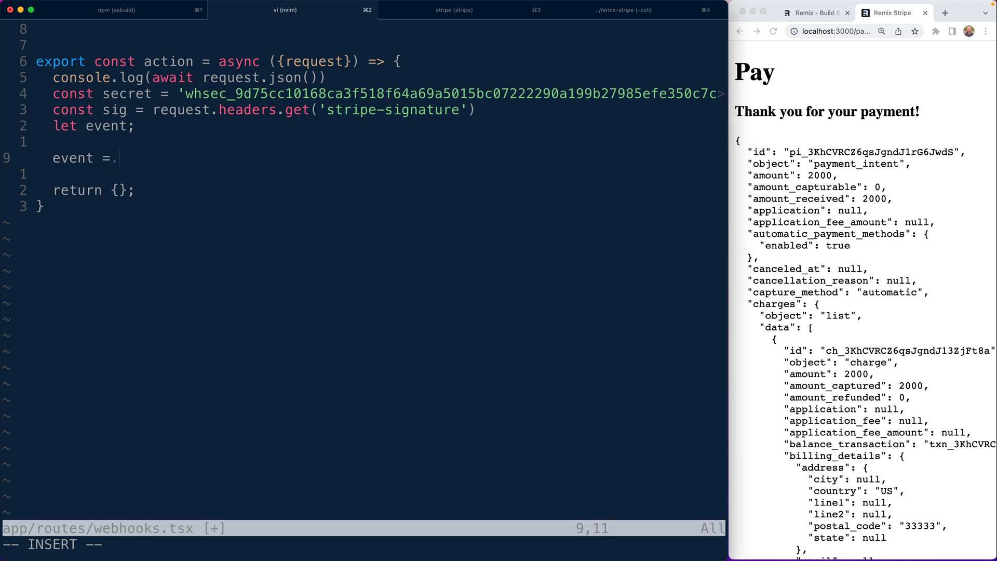
type("stripe.webhook")
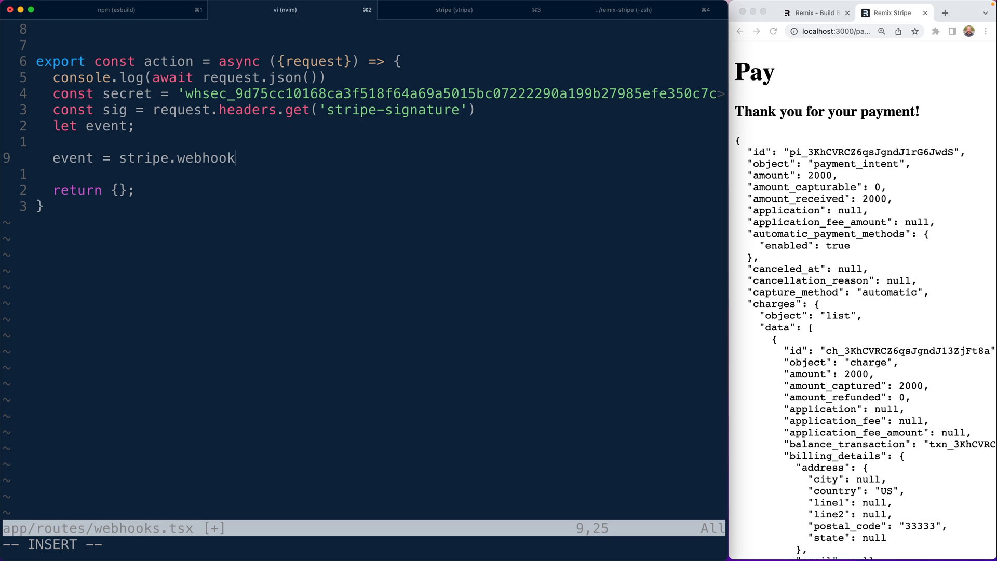
type("s.constructEv")
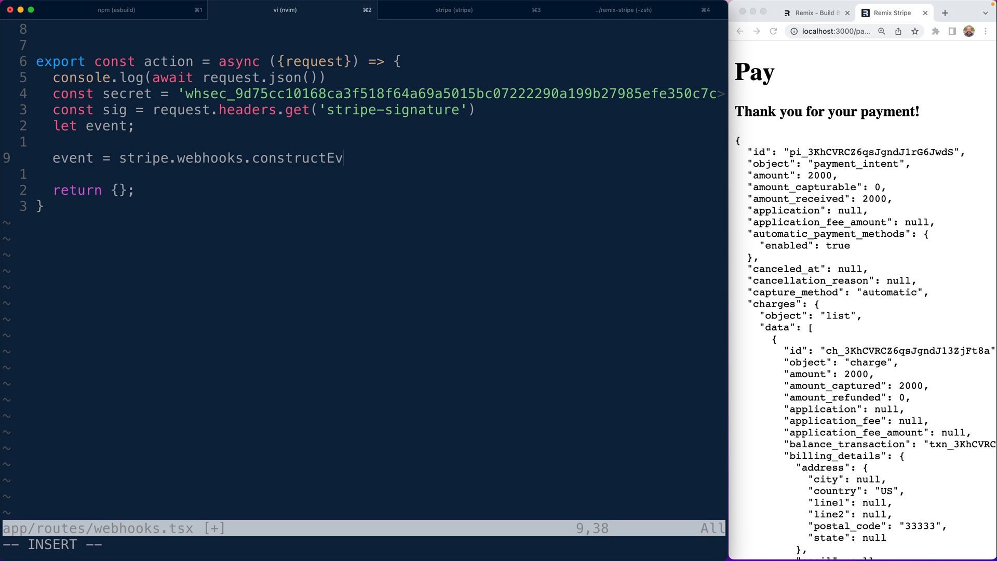
type("ent()")
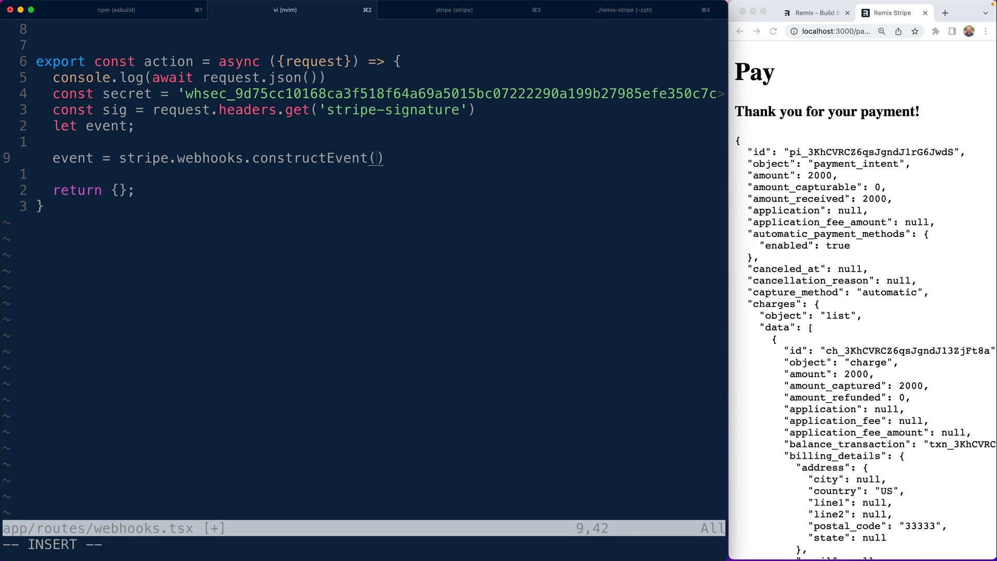
type("payload,")
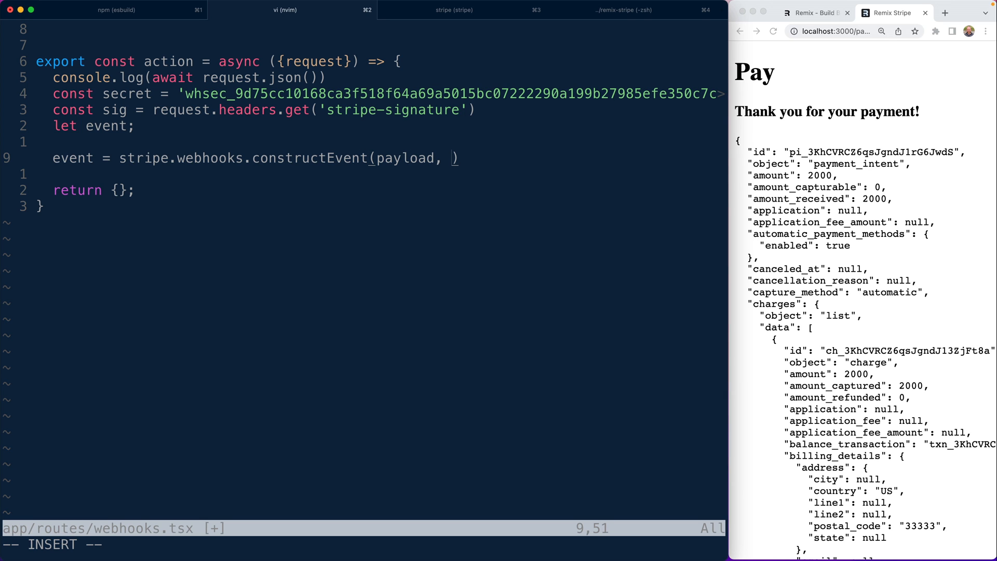
type("sig, secre")
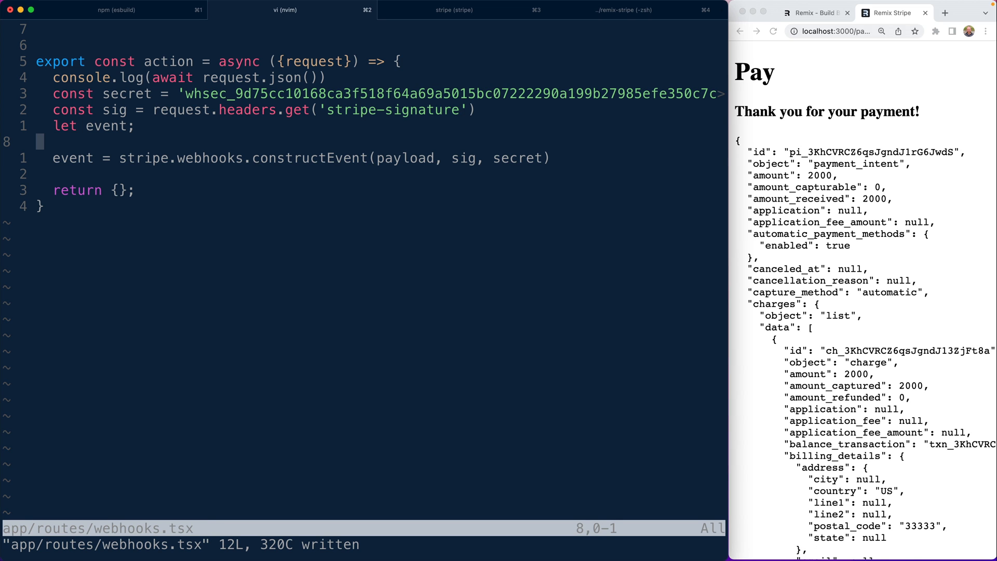
type("try {")
type("}")
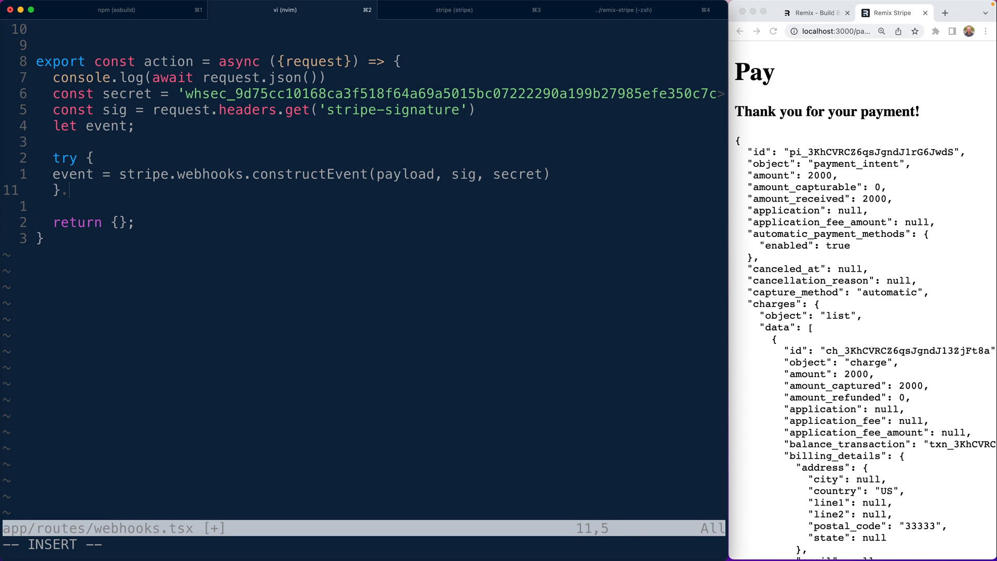
Add a catch branch returning new Response(err.message, { status: 400 }) after constructEvent
type("catch(err) {")
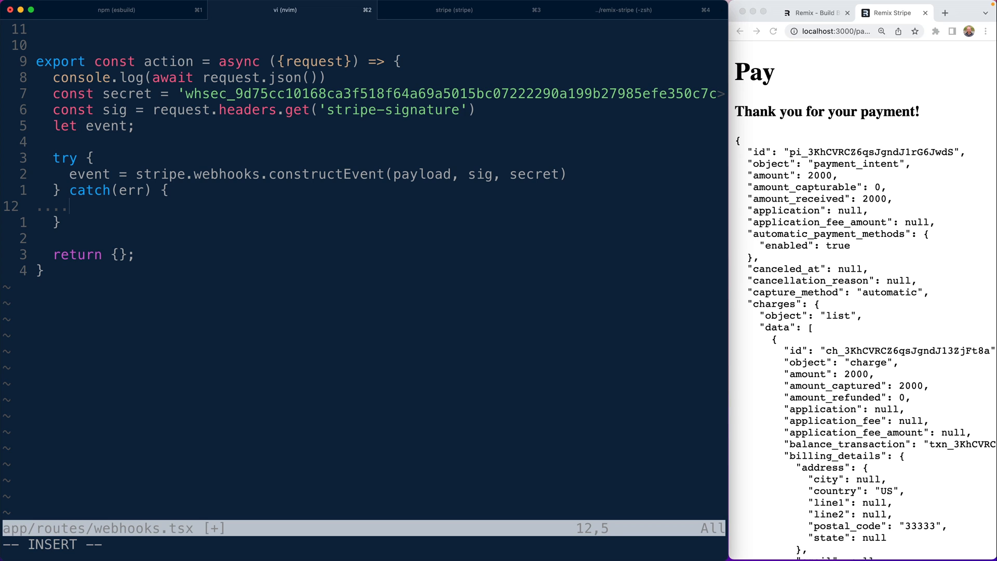
type("return new Response")
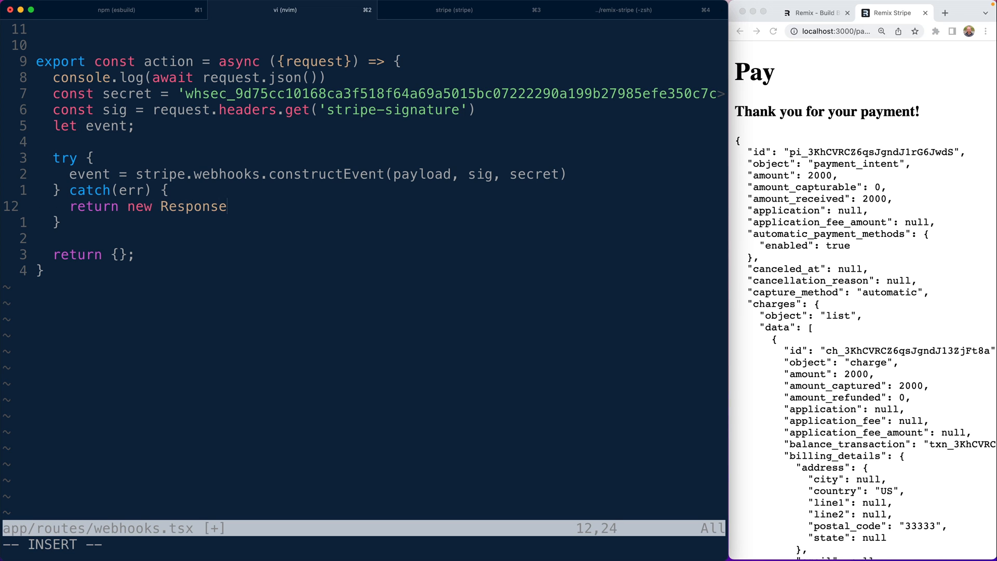
type("(")
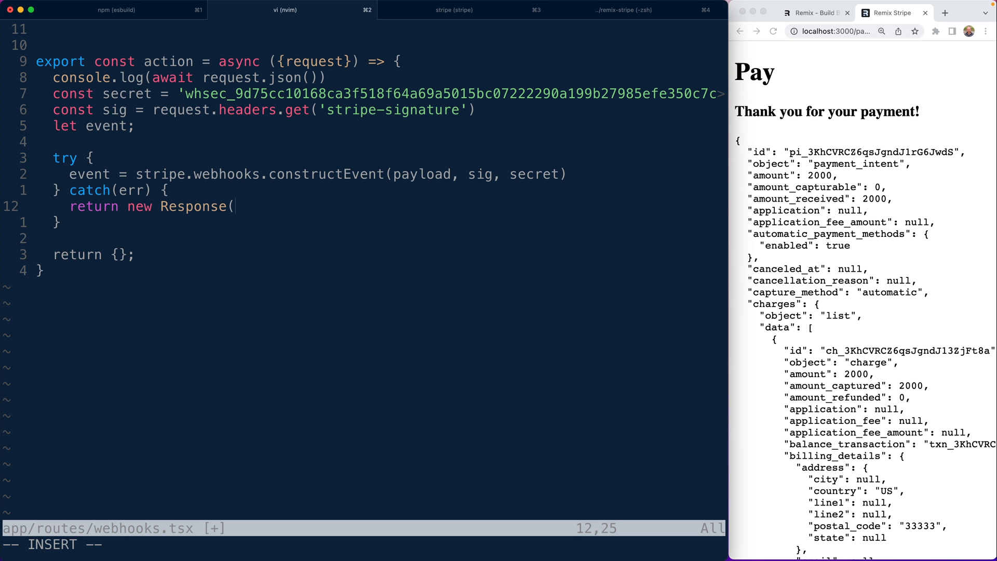
type("err.messa")
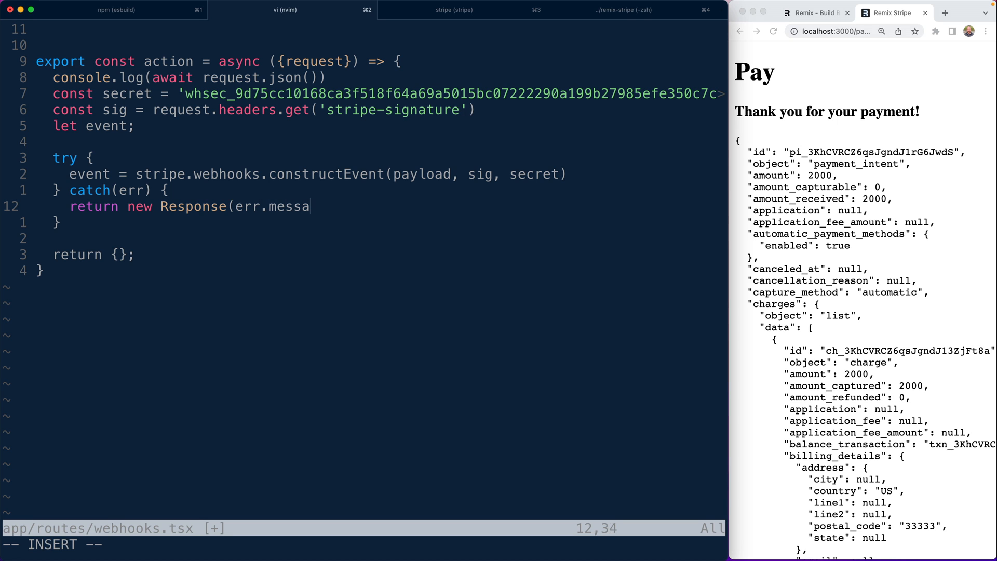
type("ge, {")
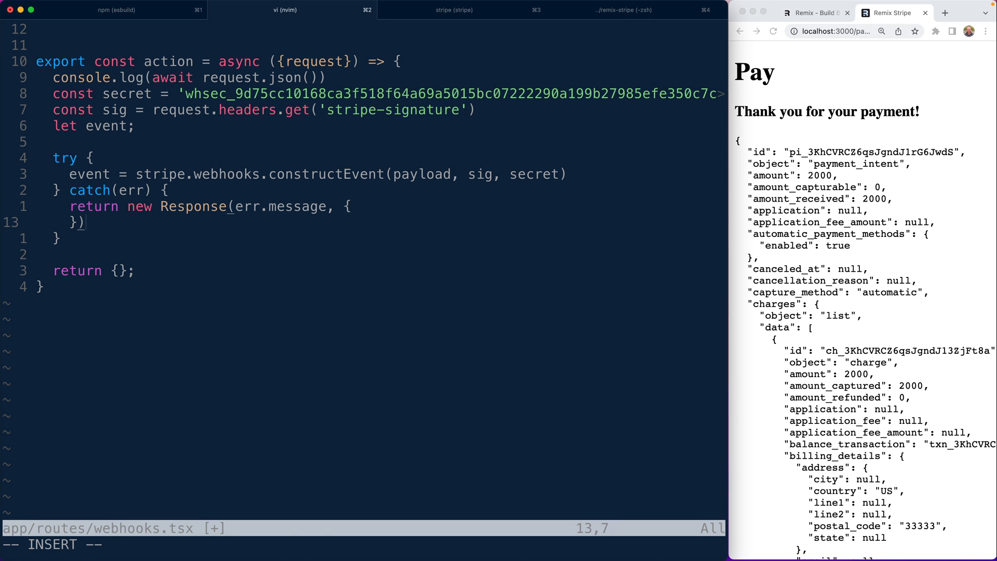
type("stat")
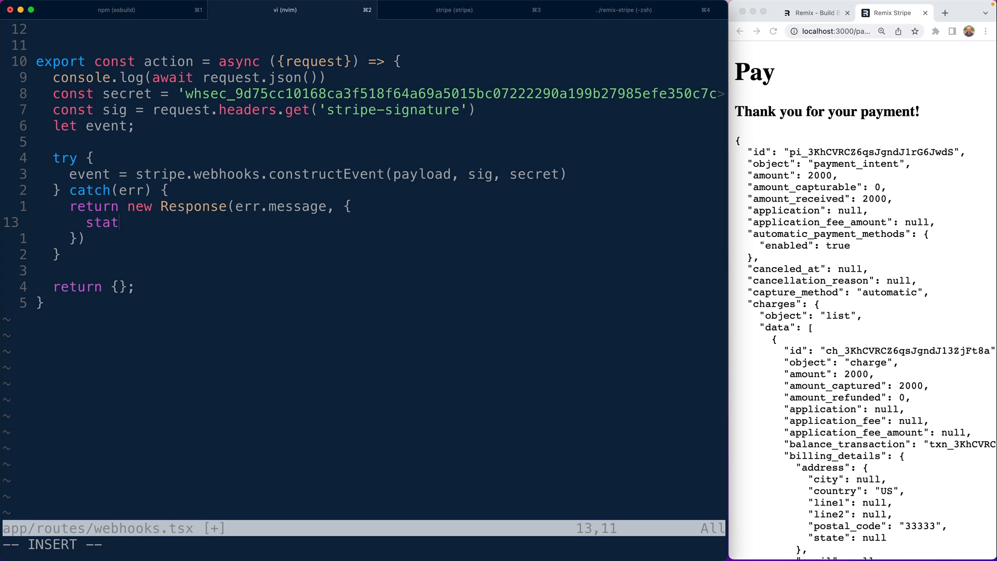
type("us:")
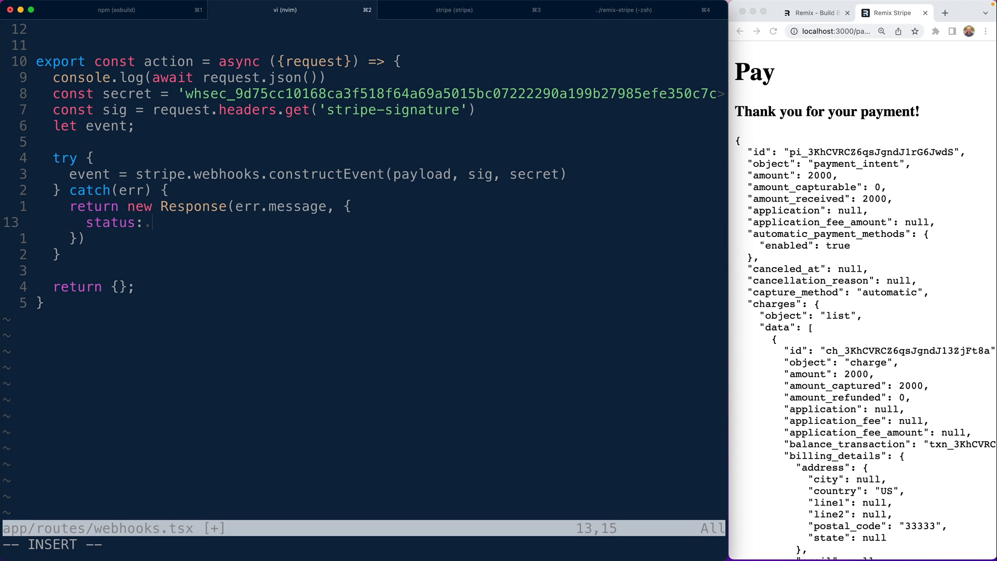
type("400,")
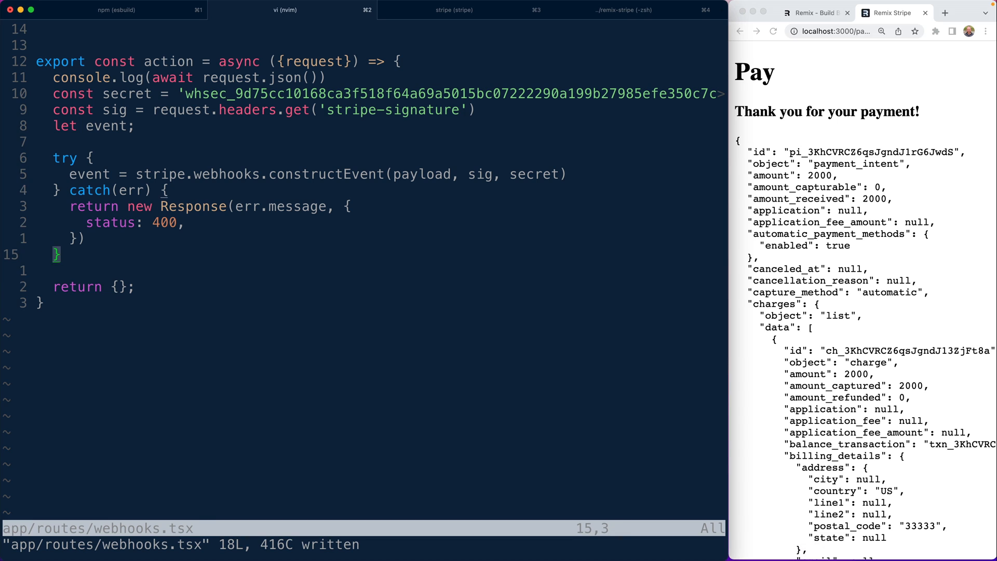
Add an if on event.type == 'payment_intent.succeeded' that console.logs a payment success message
type("if(")
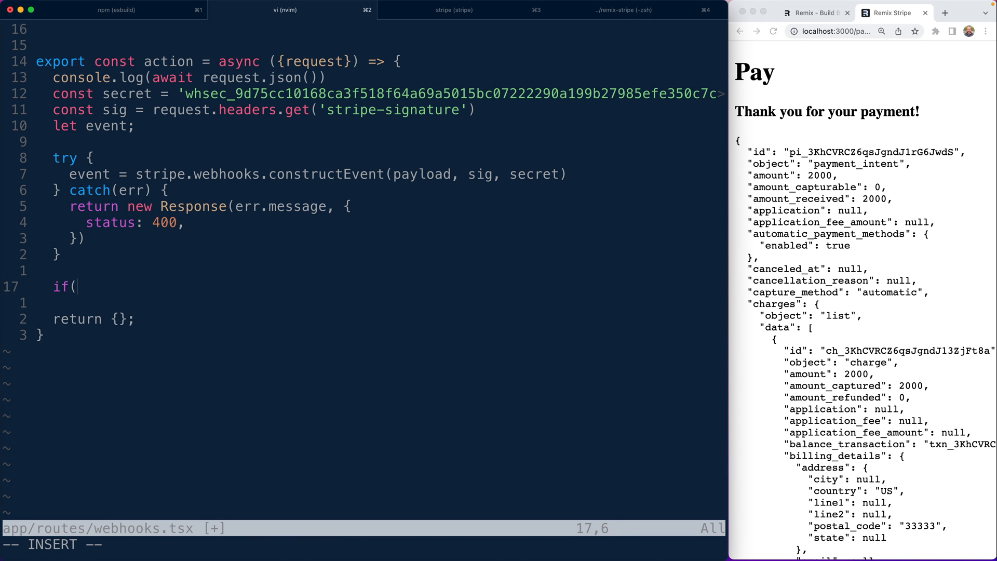
type("e")
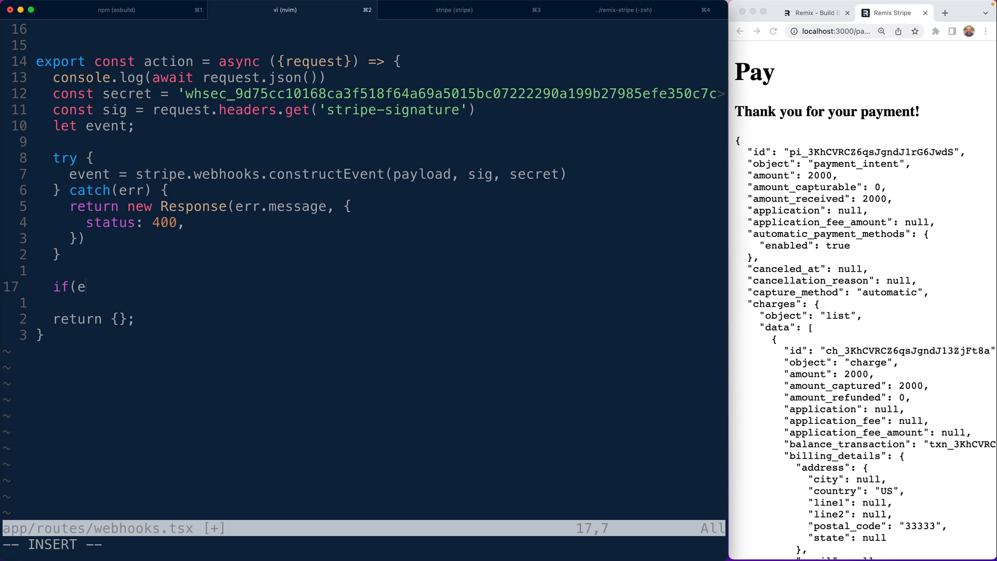
type("vent.type == '")
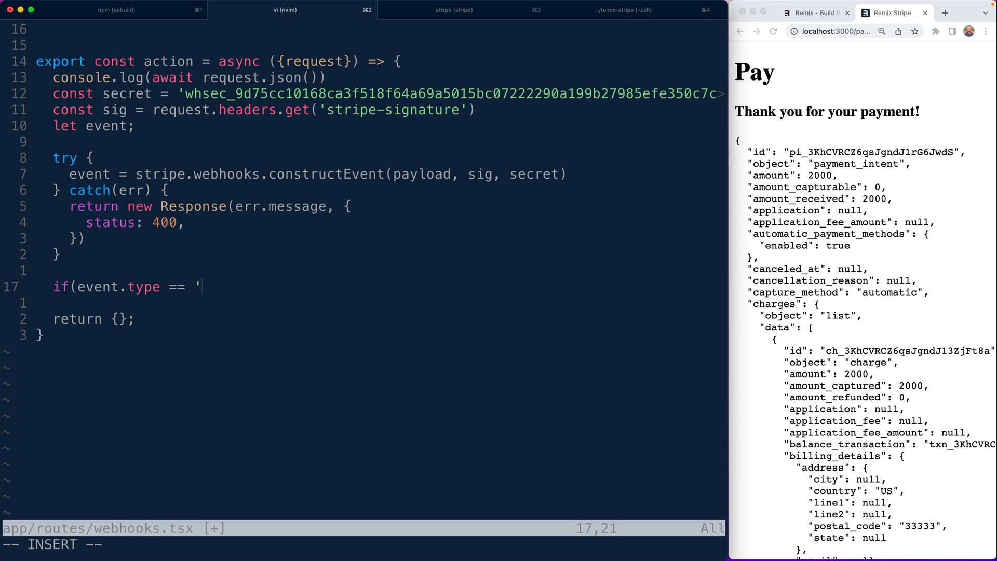
type("payment_intent.")
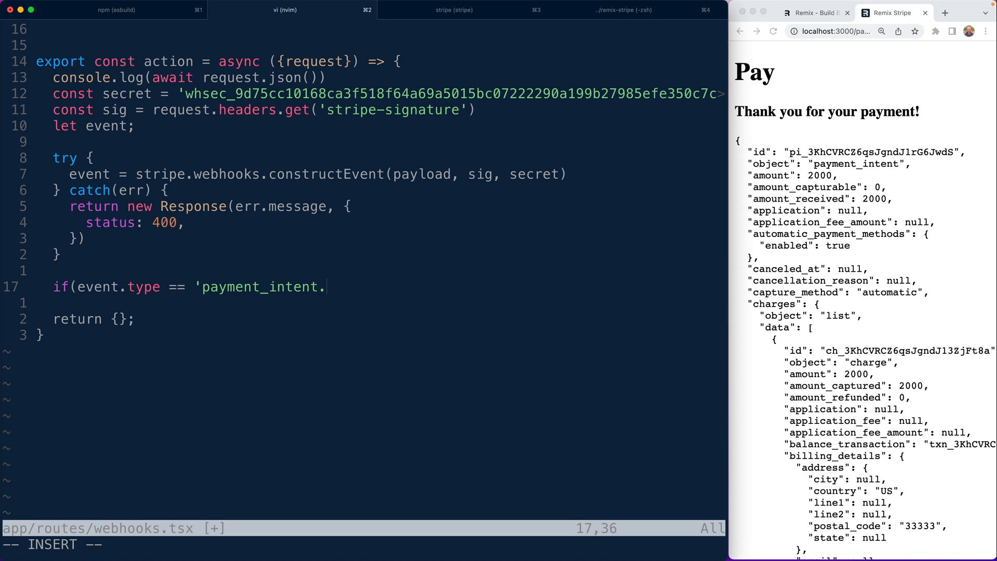
type("succeeded') {")
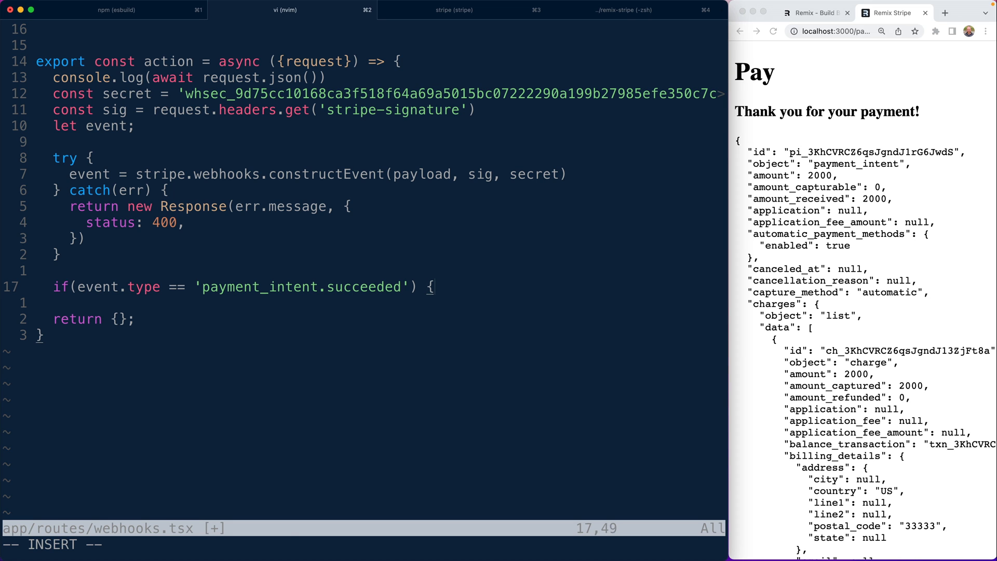
type("console.log(\"💰 payment success!")
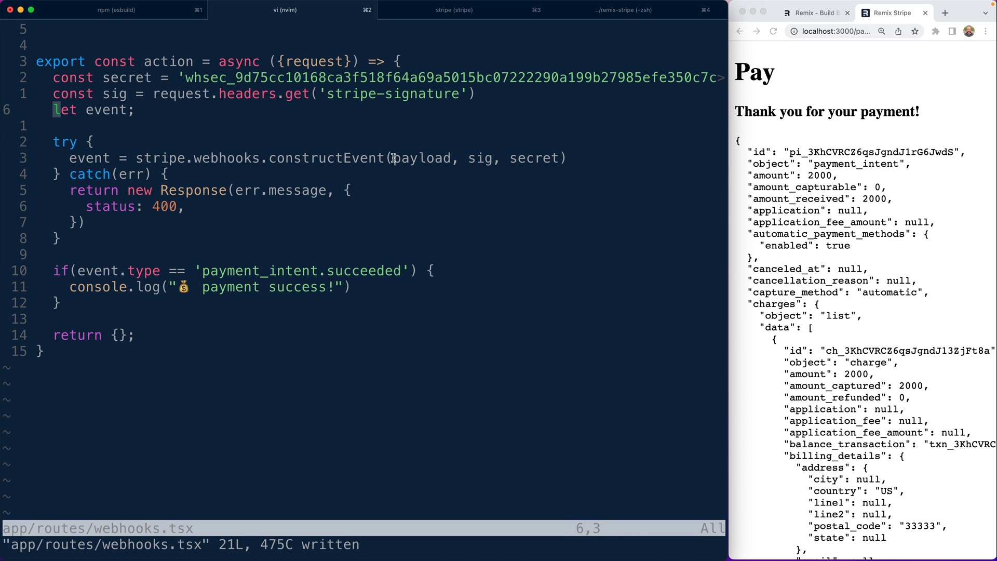
mouse_move(449, 166)
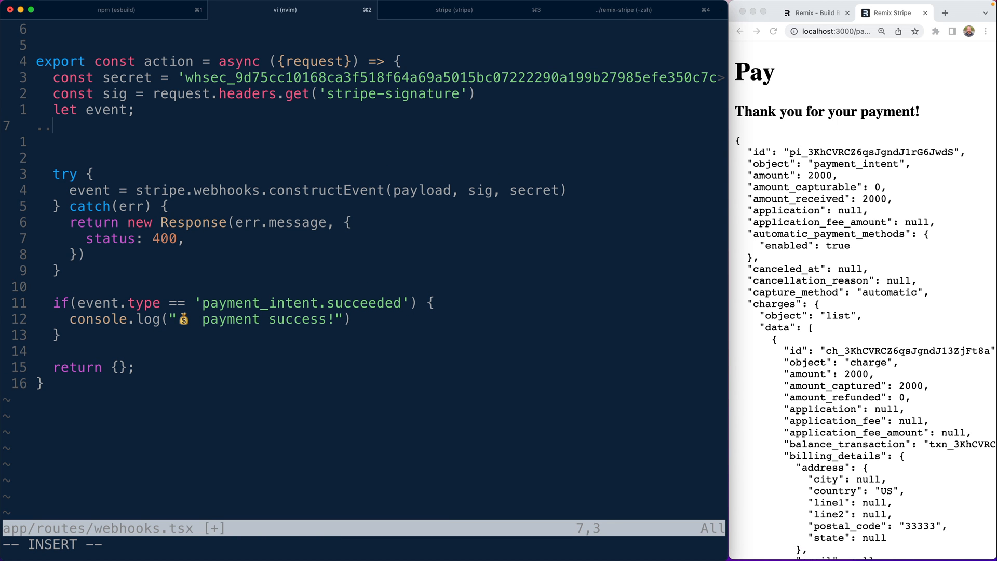
Define const payload = await request.text() below 'let event;' before the try block
type("request.")
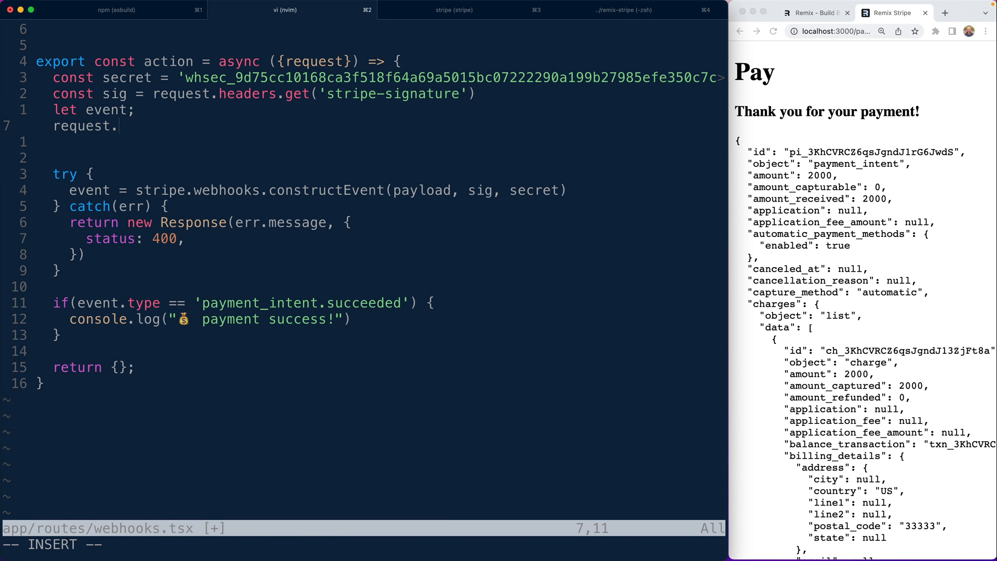
type("text()")
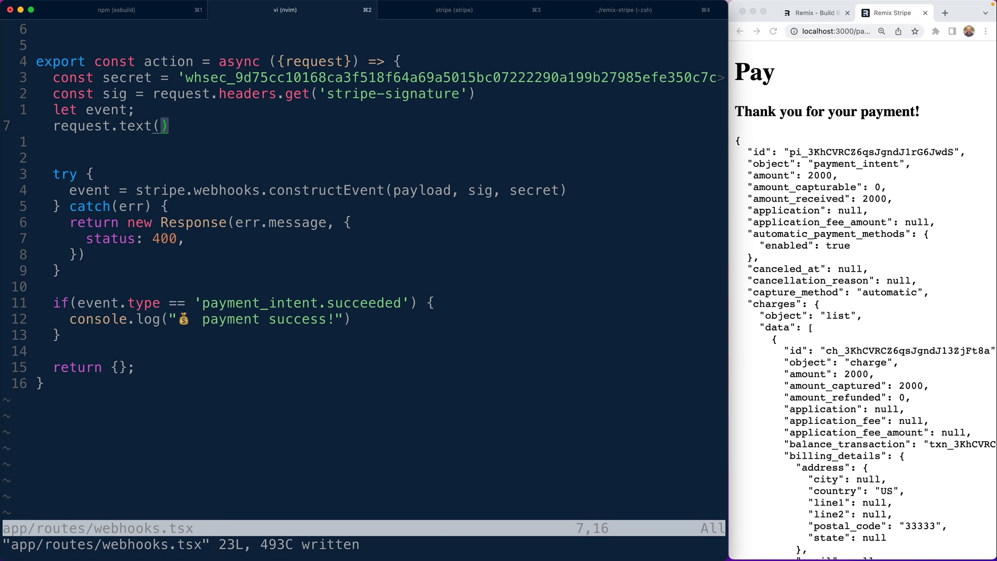
key("i")
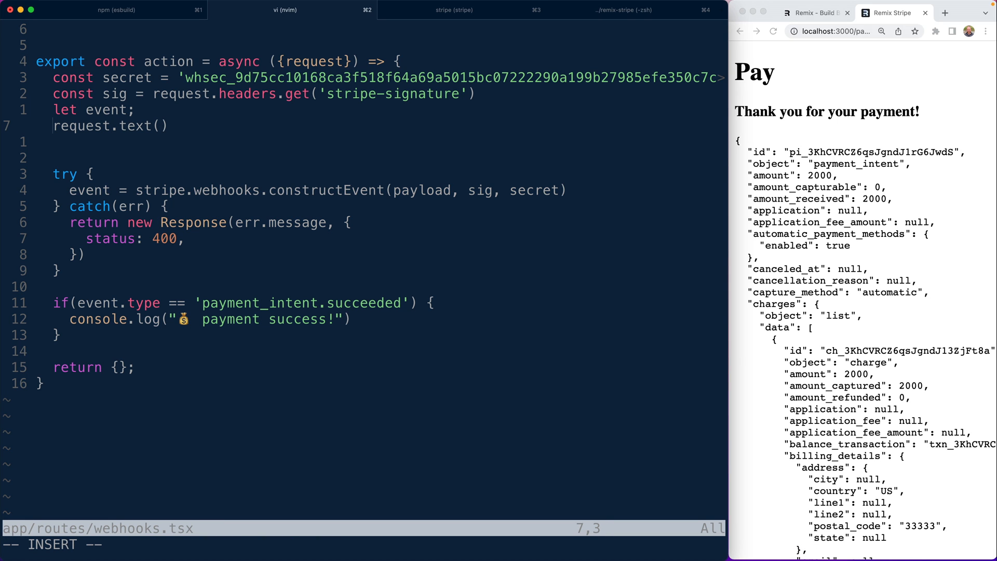
type("await")
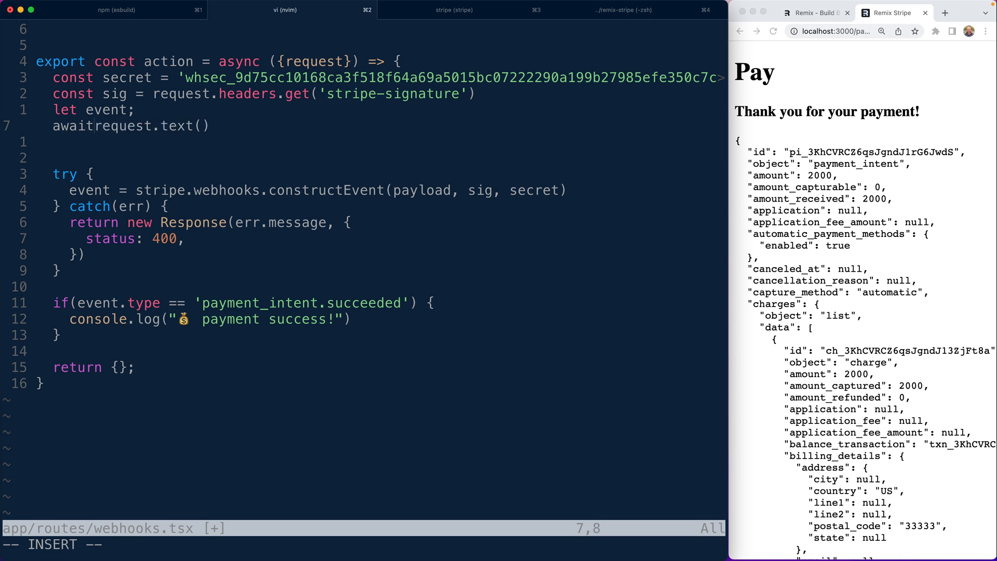
type("const payload =")
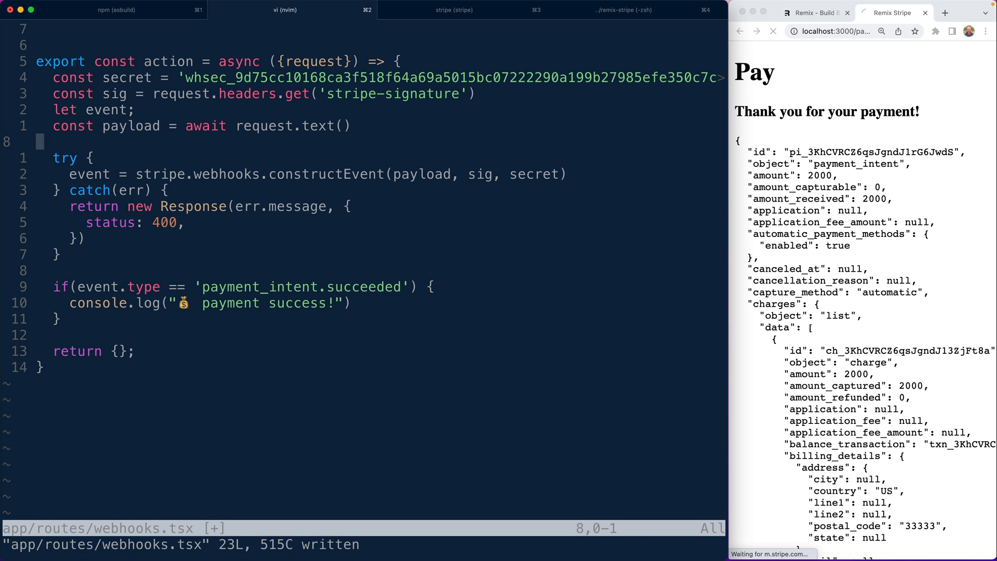
double_click(405, 175)
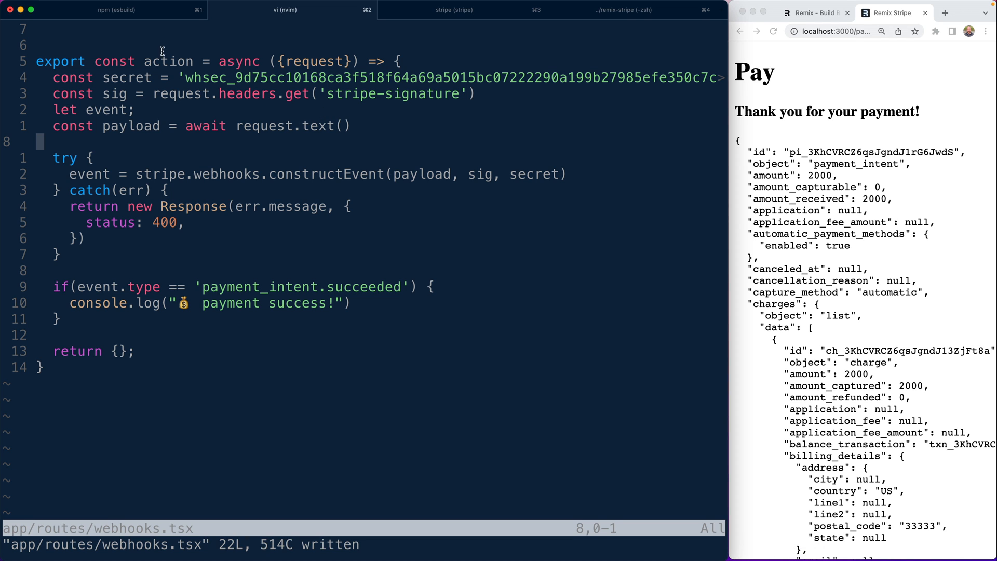
After checking the esbuild log, add import Stripe from 'stripe' at the top of webhooks.tsx
left_click(115, 9)
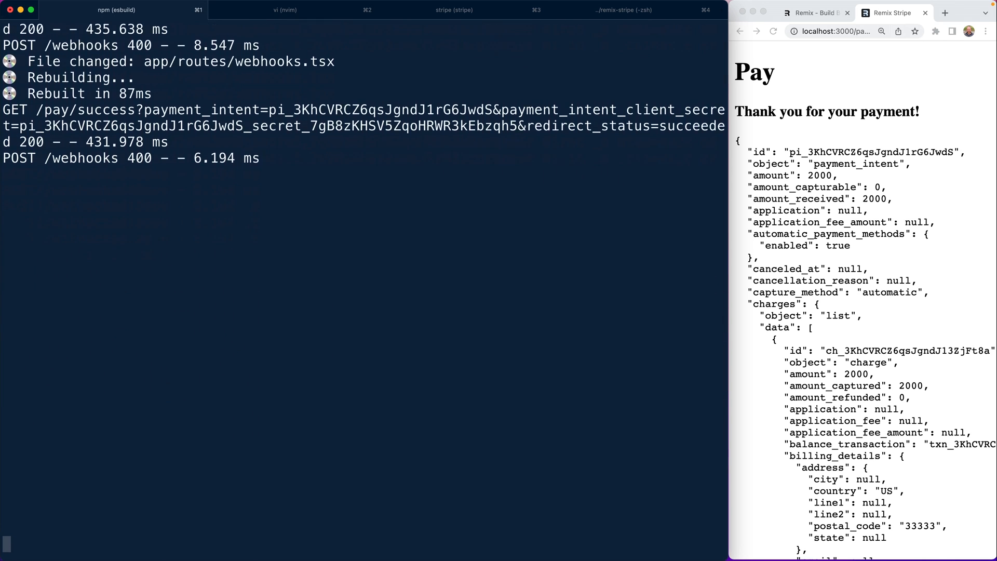
left_click(286, 9)
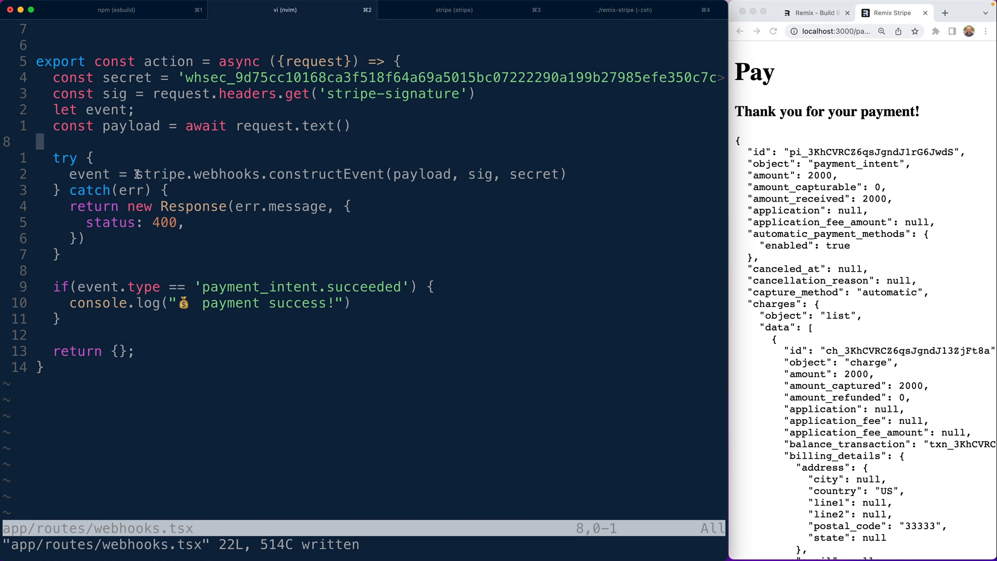
key("gg")
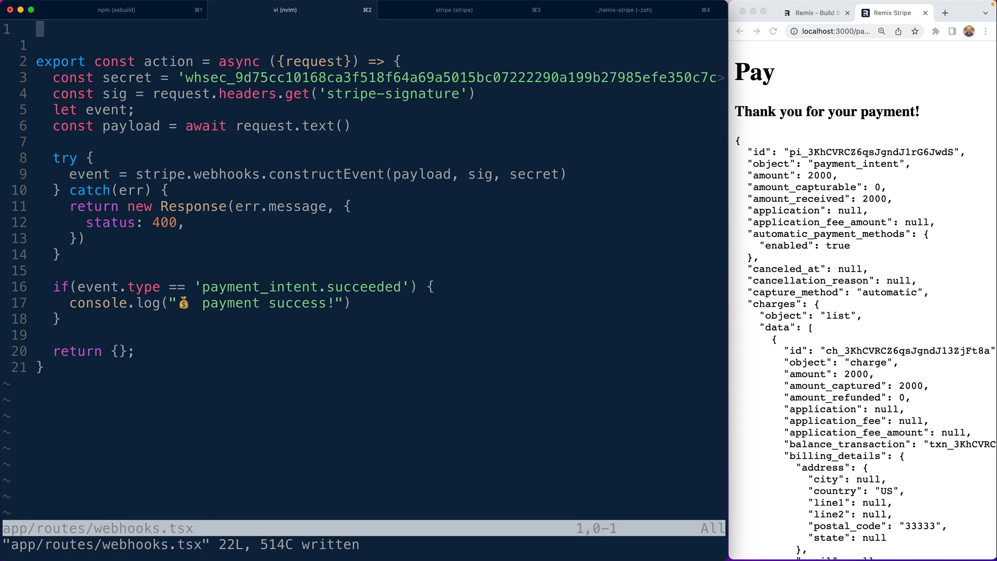
type("import Stripe.")
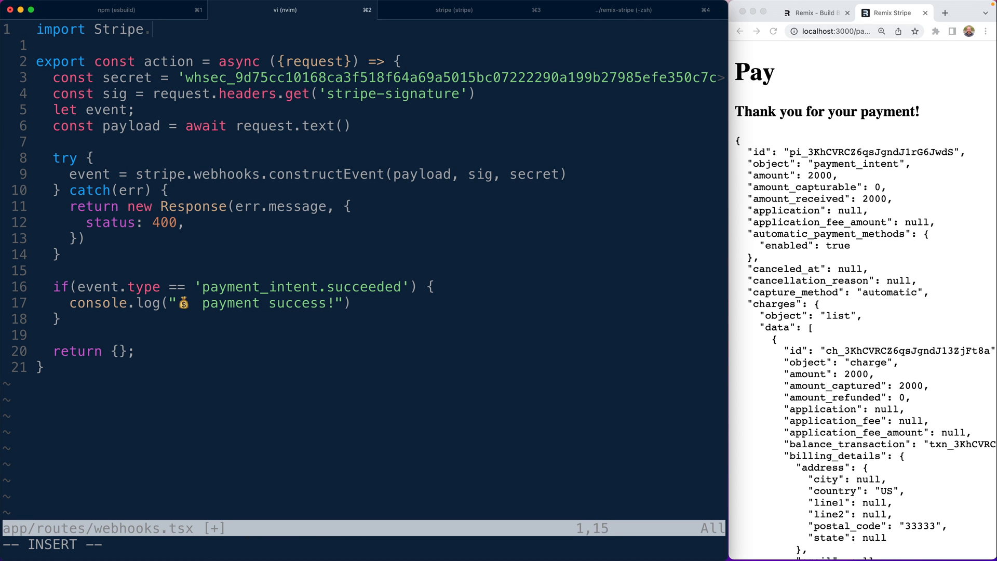
type("from 'stripe'")
type("const stripe = new Stripe")
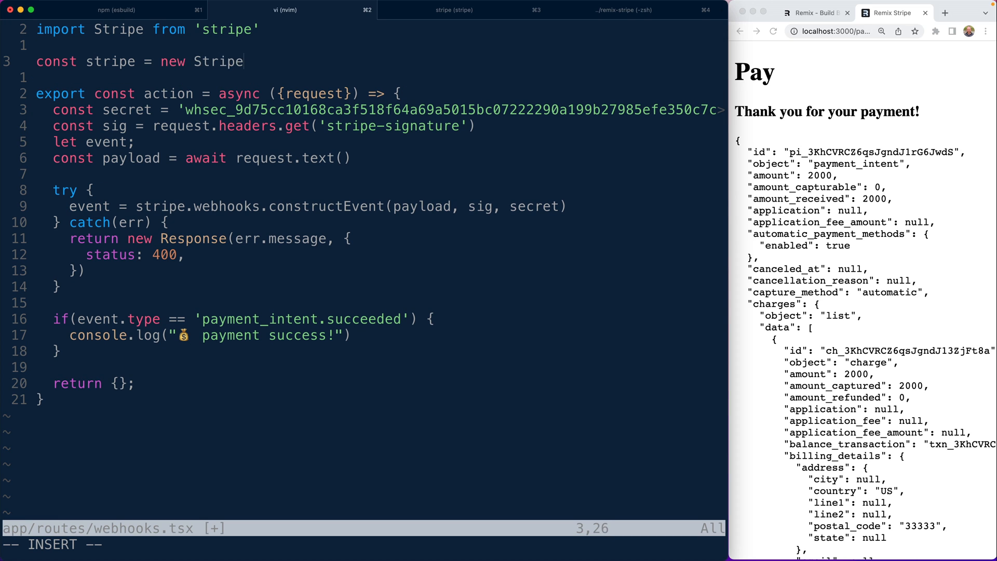
Create the stripe client with new Stripe(process.env.STRIPE_SECRET_KEY)
type("(process.env.STRIPE")
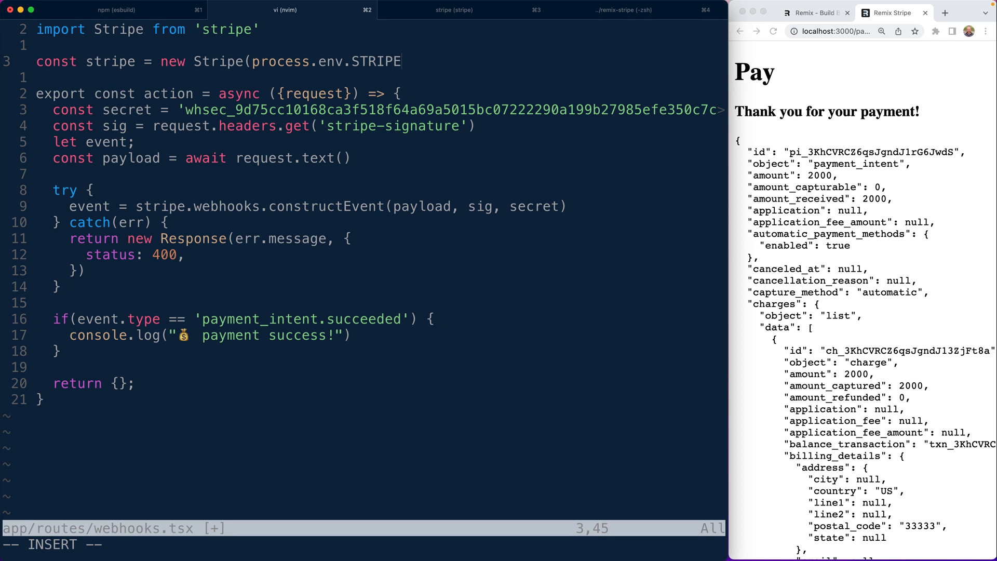
type("_SECRET_KEY")
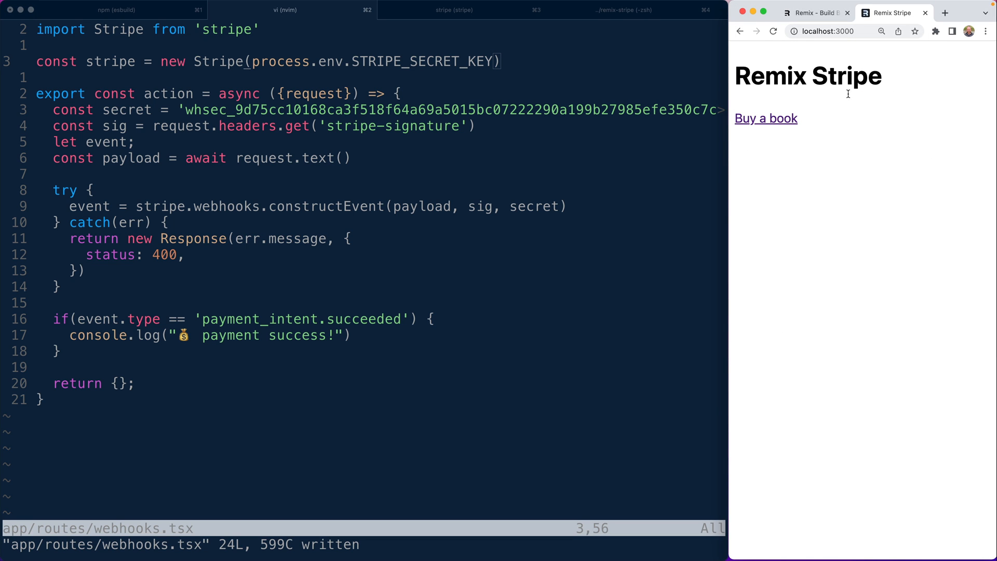
Open the book's Pay page and confirm the webhook request now returns 200 in the esbuild log
left_click(117, 9)
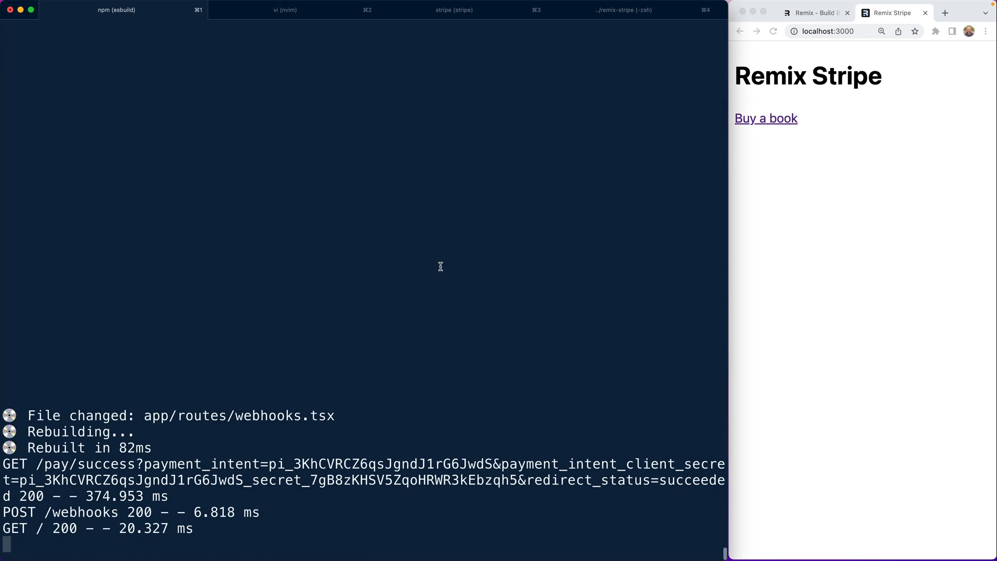
left_click(766, 118)
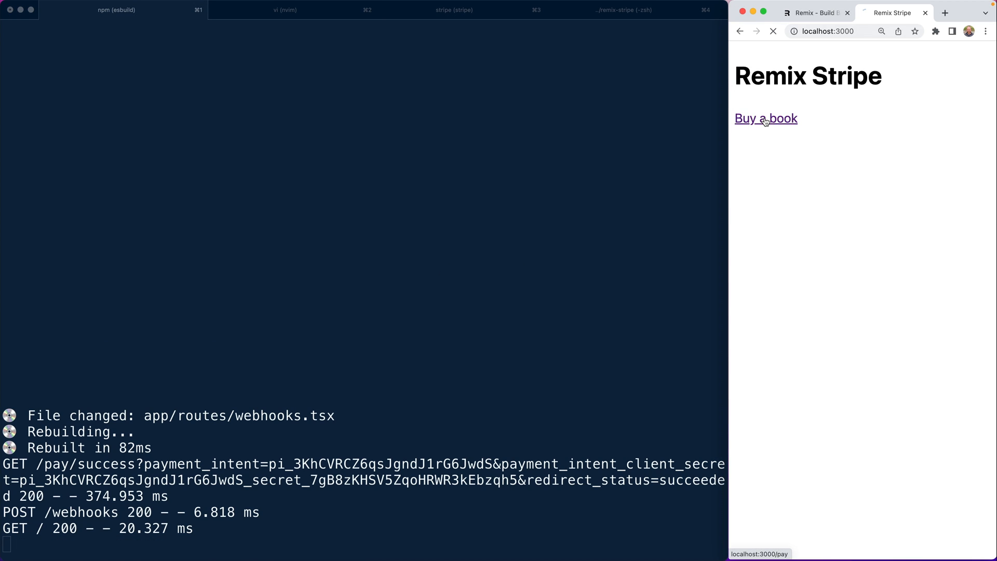
left_click(765, 118)
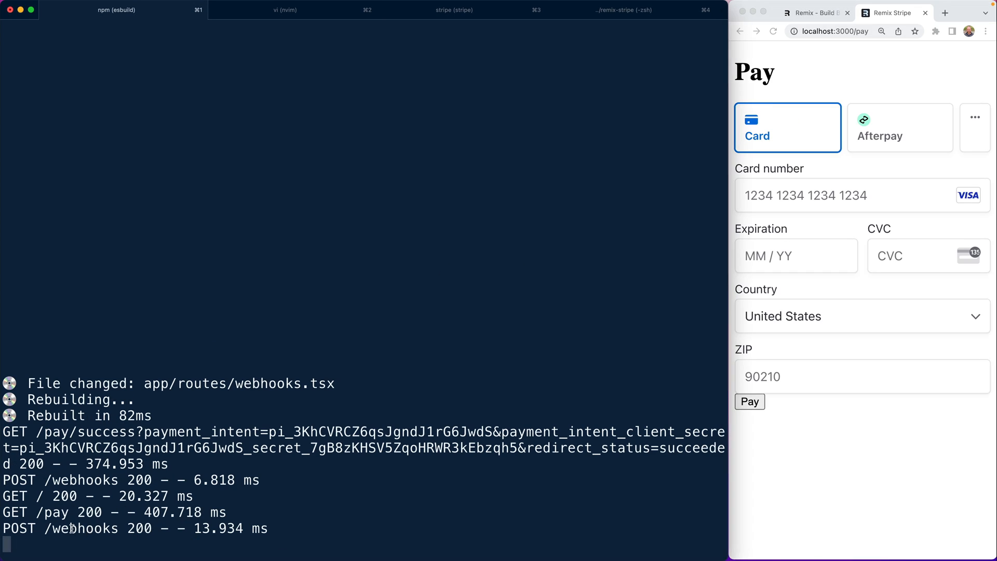
double_click(139, 527)
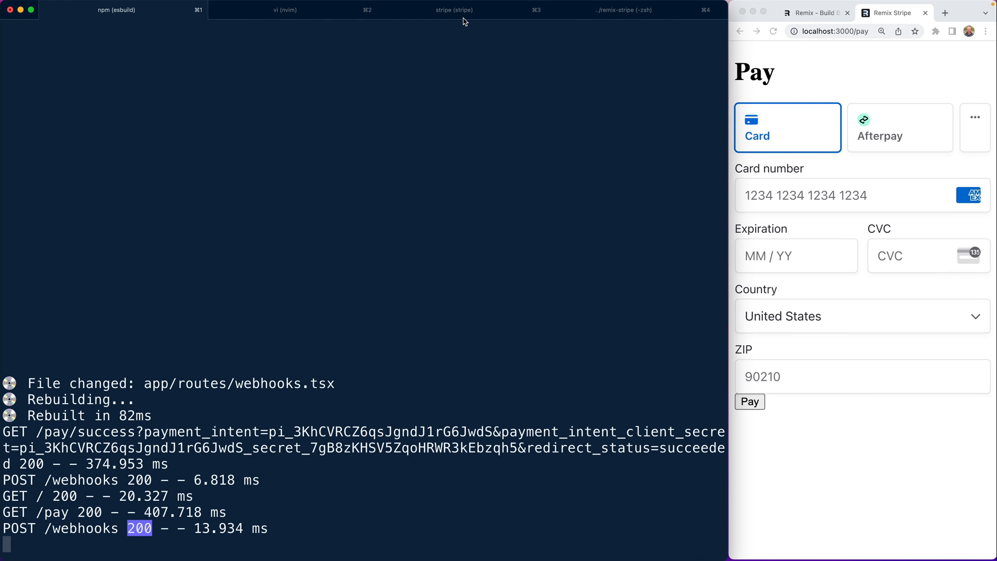
Review the Stripe CLI event delivery log, then return to the server log
left_click(454, 9)
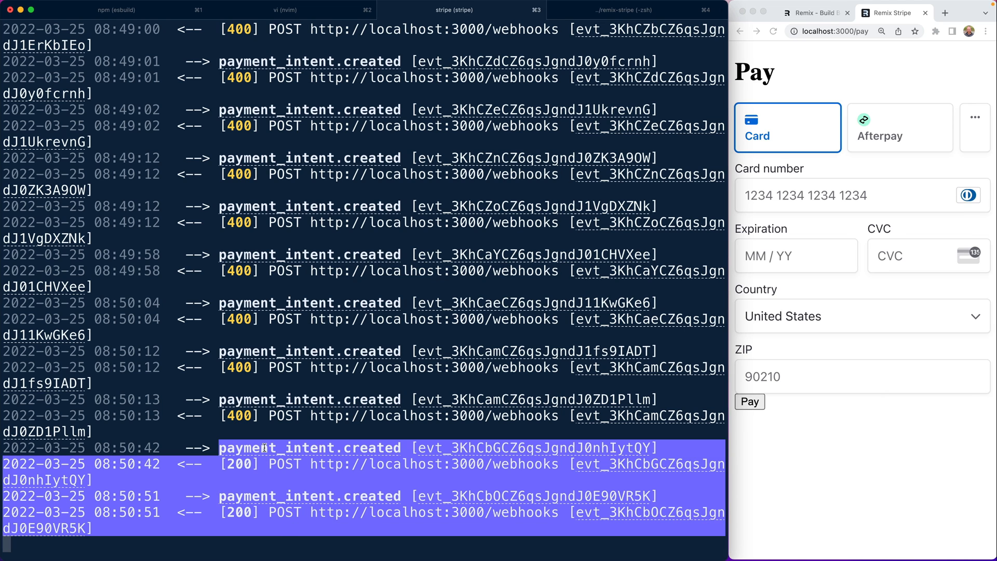
mouse_move(115, 9)
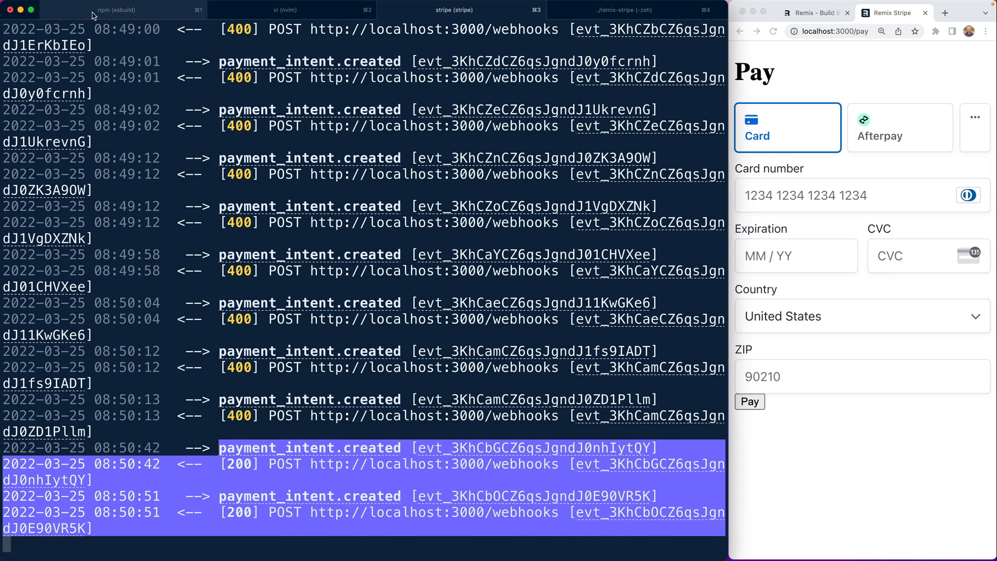
left_click(116, 10)
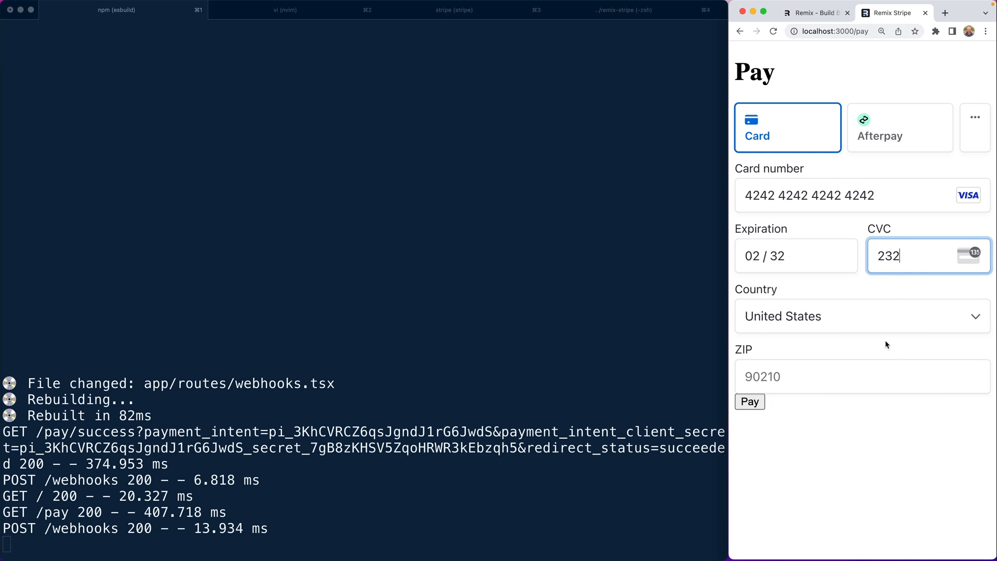
Enter ZIP 23333 and submit the test payment to reach the thank-you page and log payment success
type("23333")
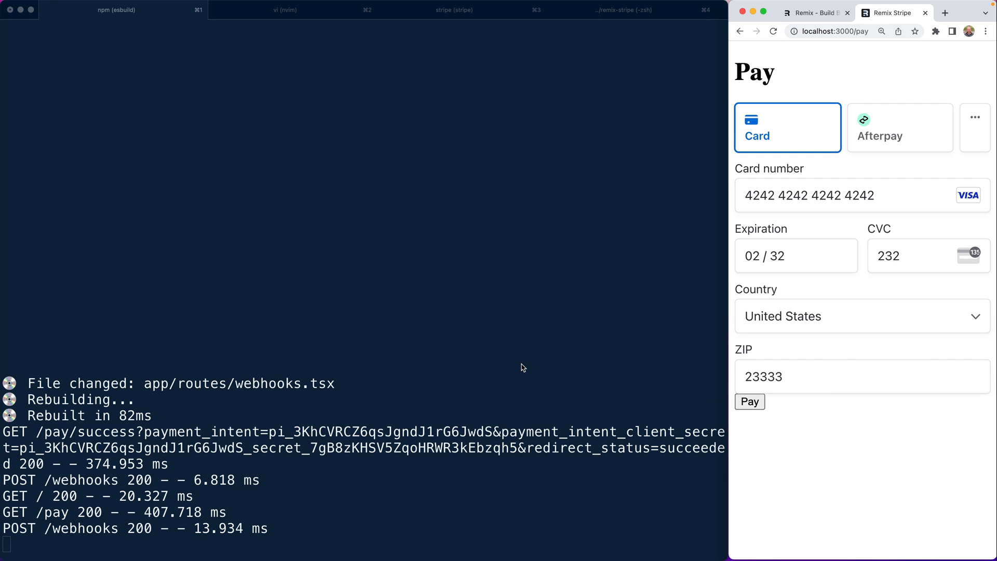
left_click(749, 401)
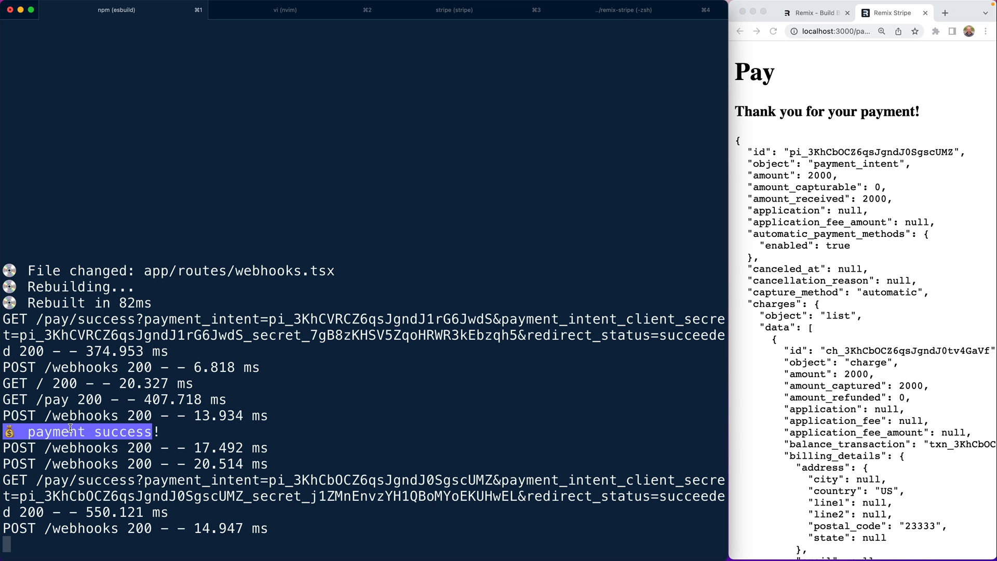
left_click(209, 426)
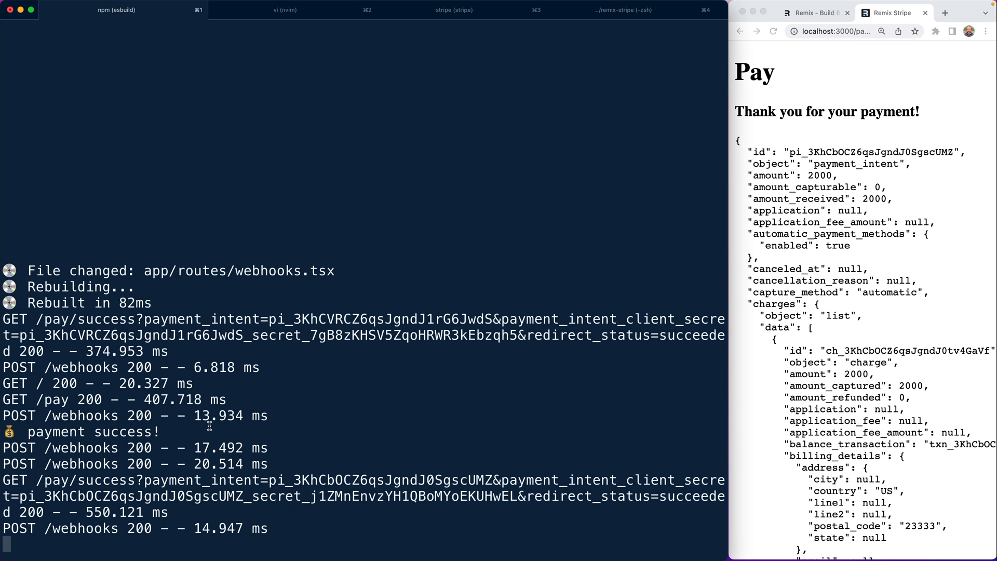